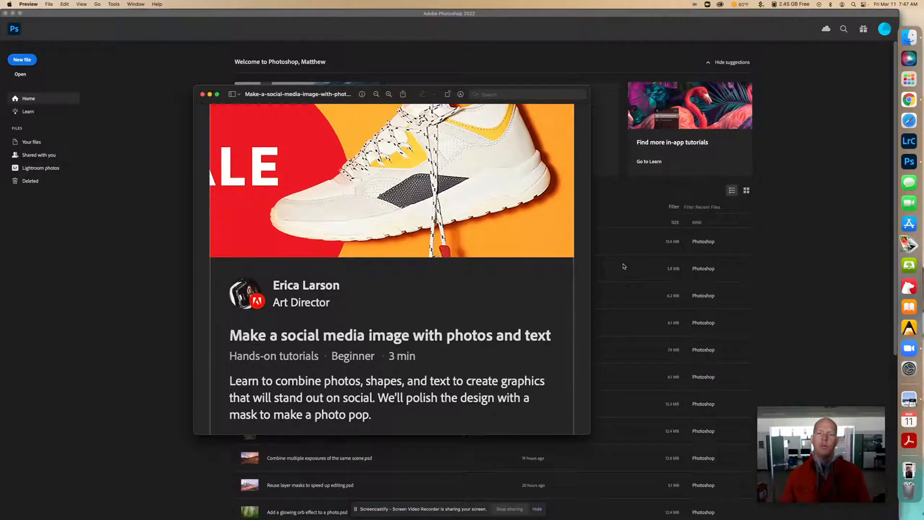
mouse_move(505, 347)
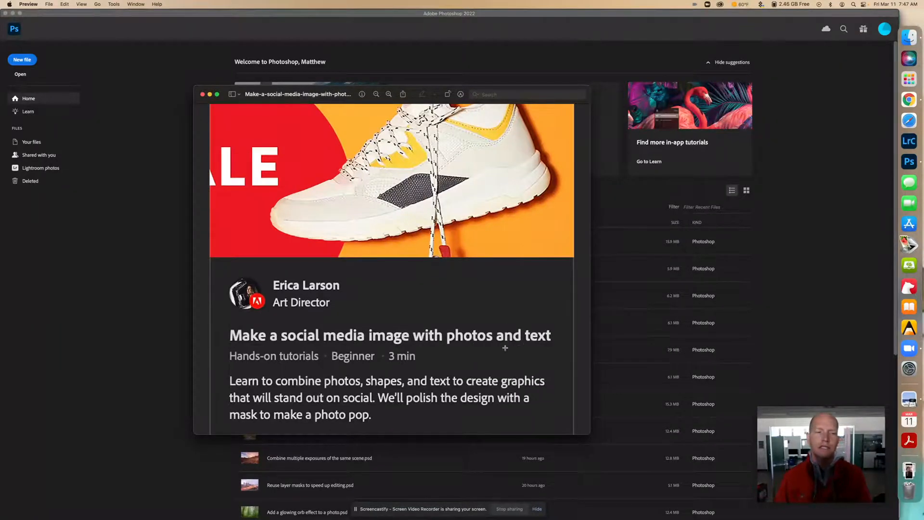
mouse_move(357, 288)
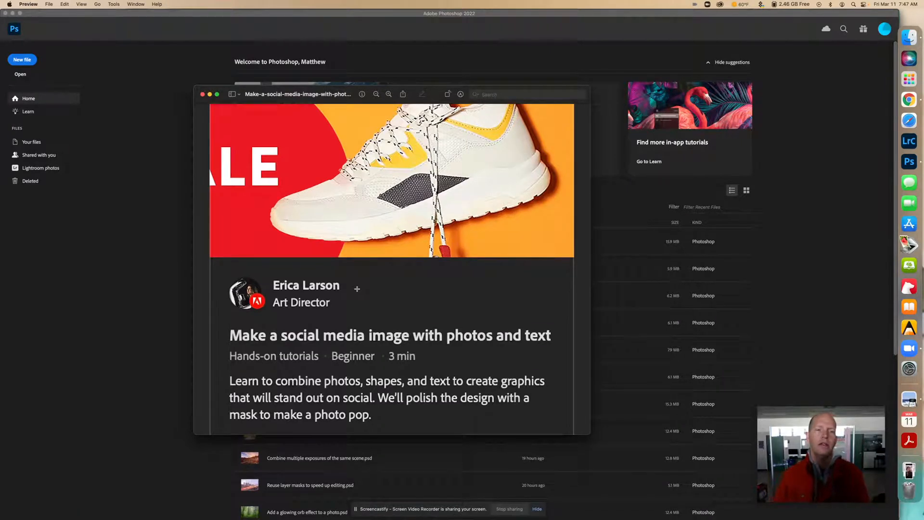
mouse_move(339, 315)
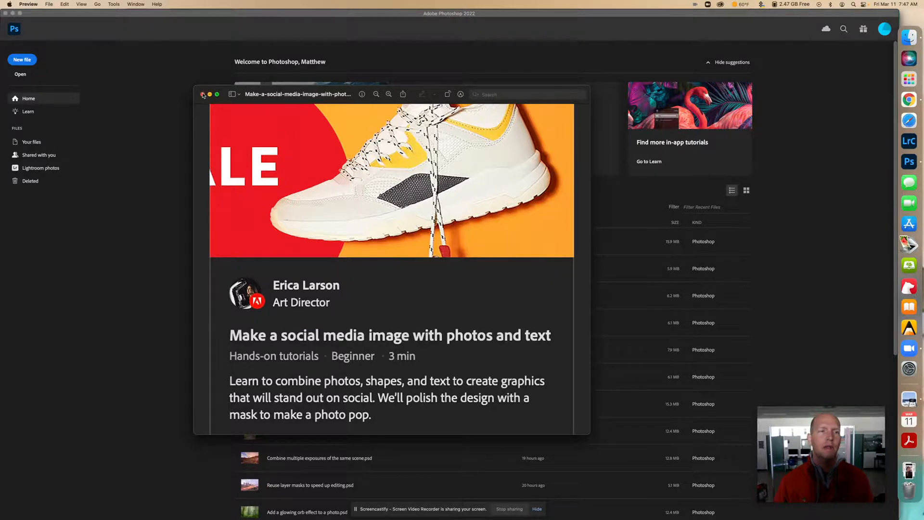
- Launch the 'Make a social media image' tutorial from the Discover panel's Add text category
left_click(202, 94)
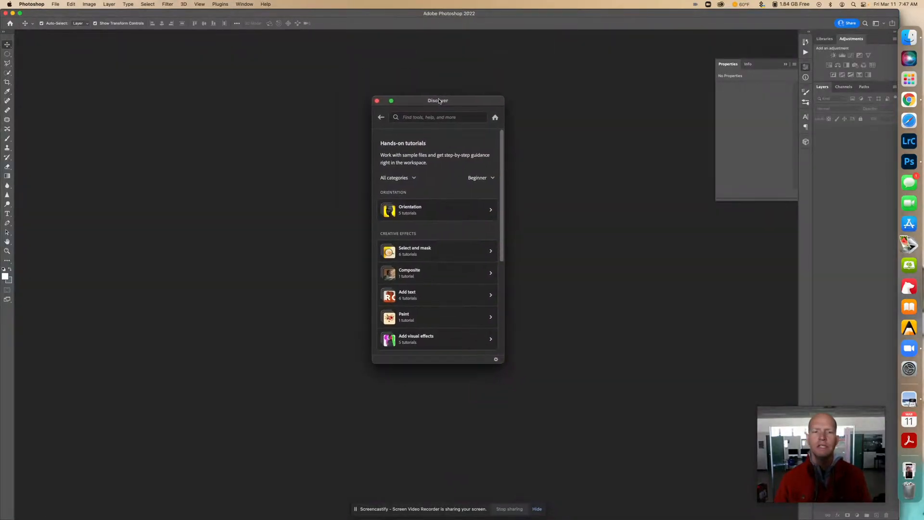
mouse_move(433, 295)
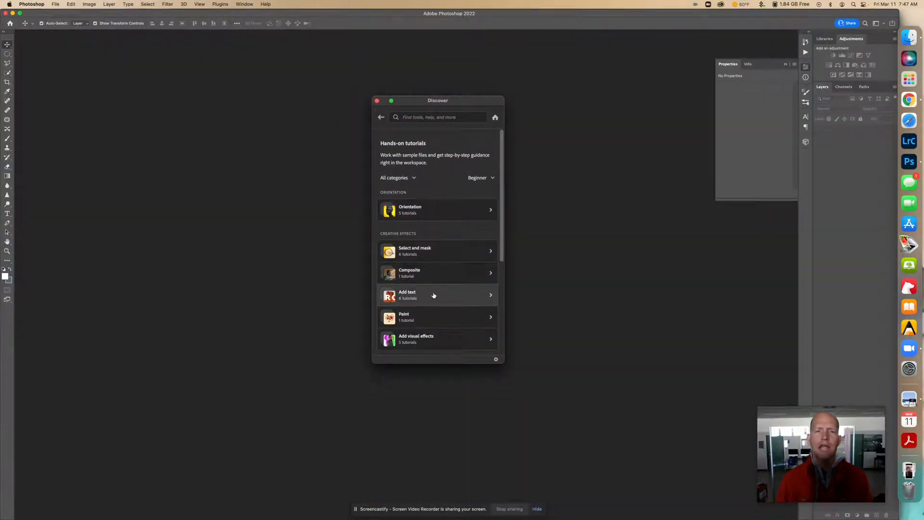
left_click(436, 294)
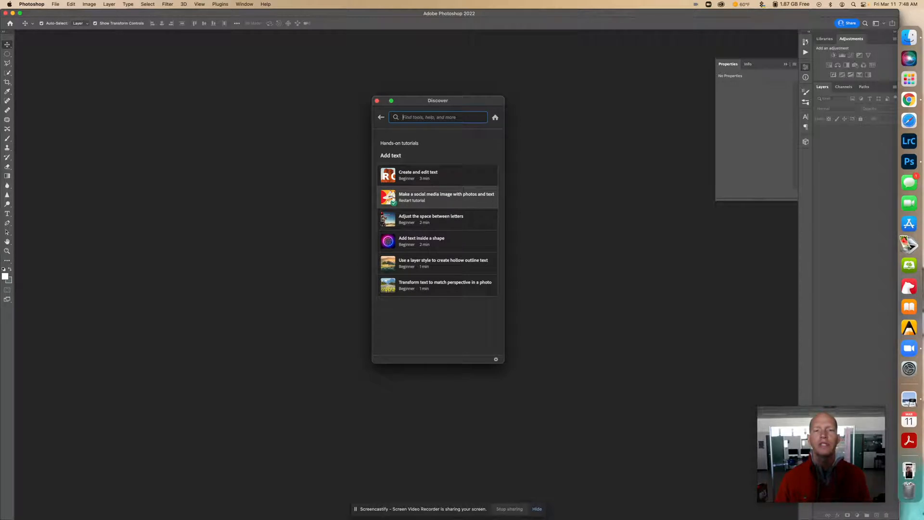
left_click(438, 196)
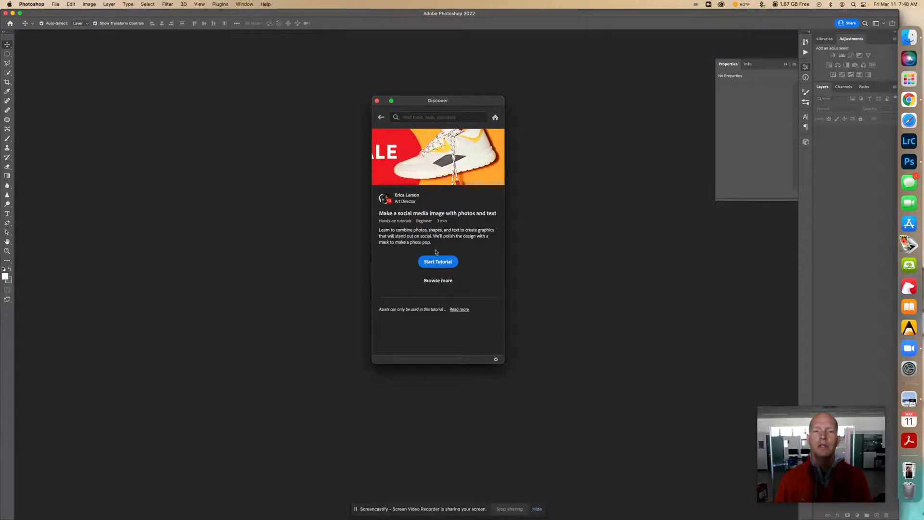
left_click(438, 261)
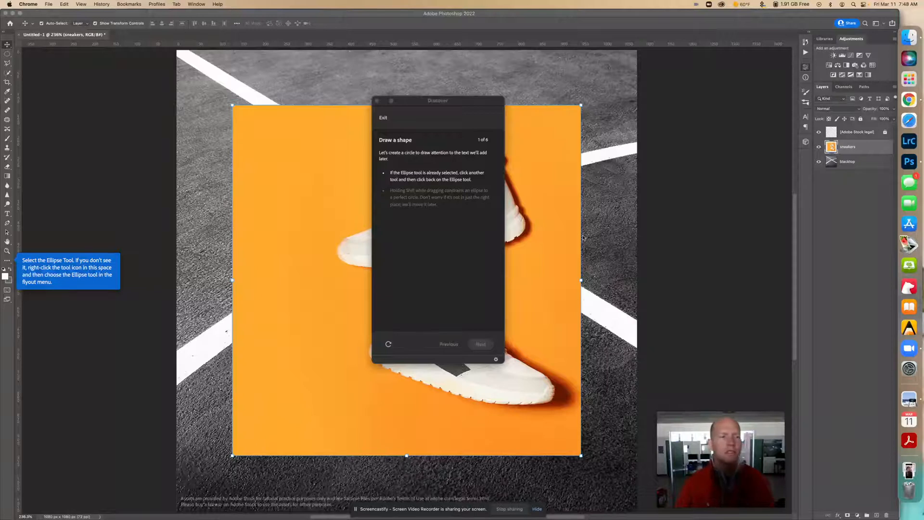
mouse_move(548, 223)
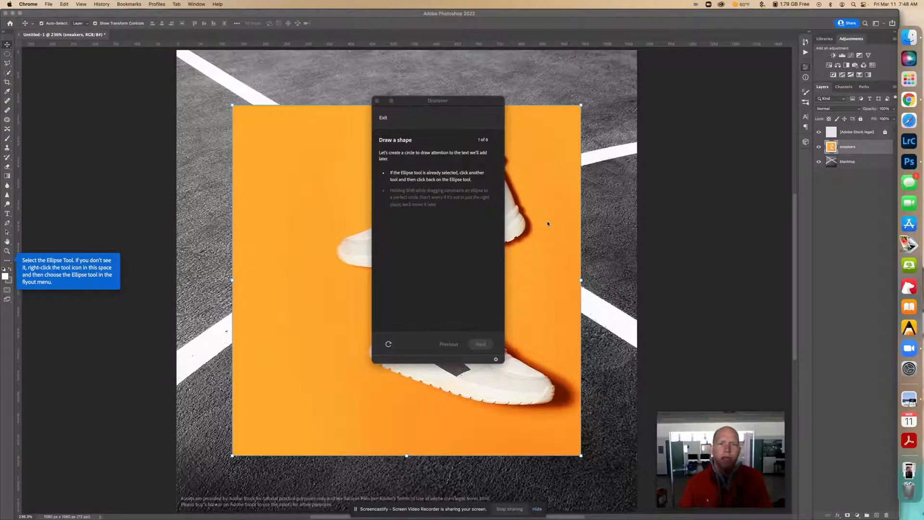
mouse_move(461, 238)
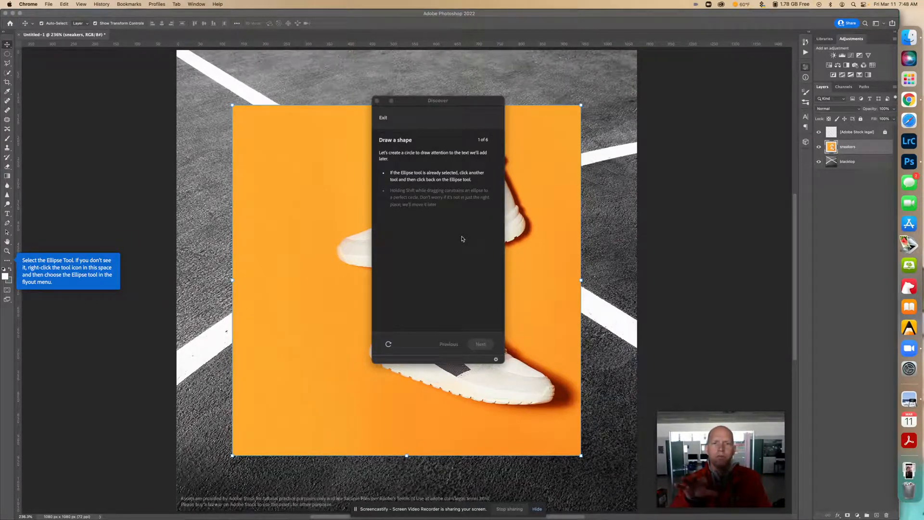
mouse_move(442, 236)
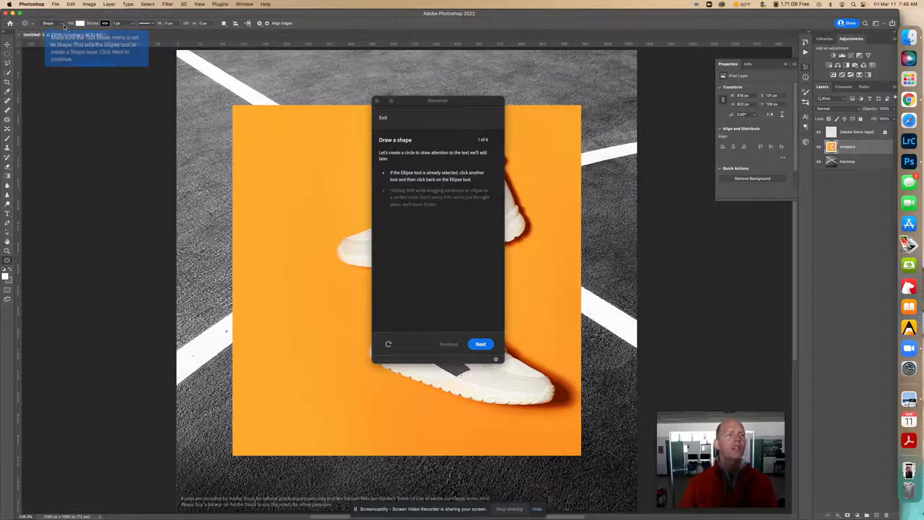
- Set the Ellipse tool to Shape mode and advance the tutorial
left_click(52, 24)
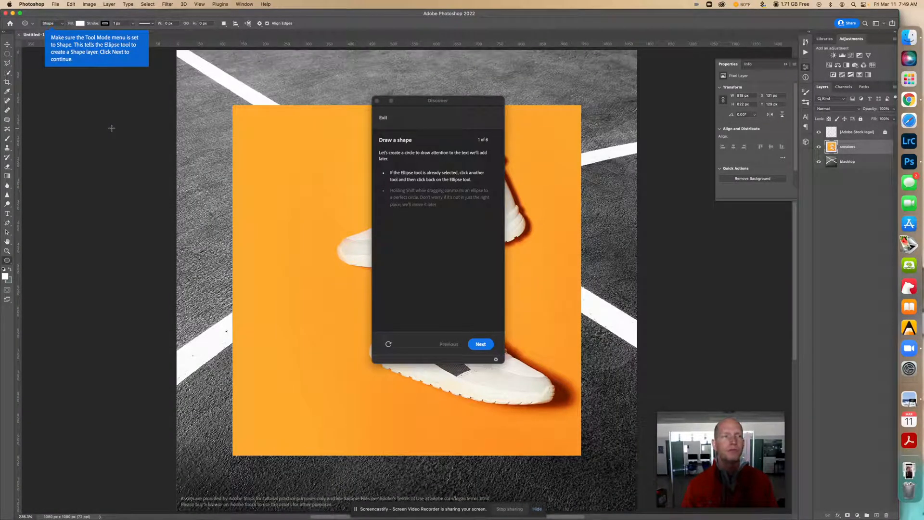
left_click(480, 343)
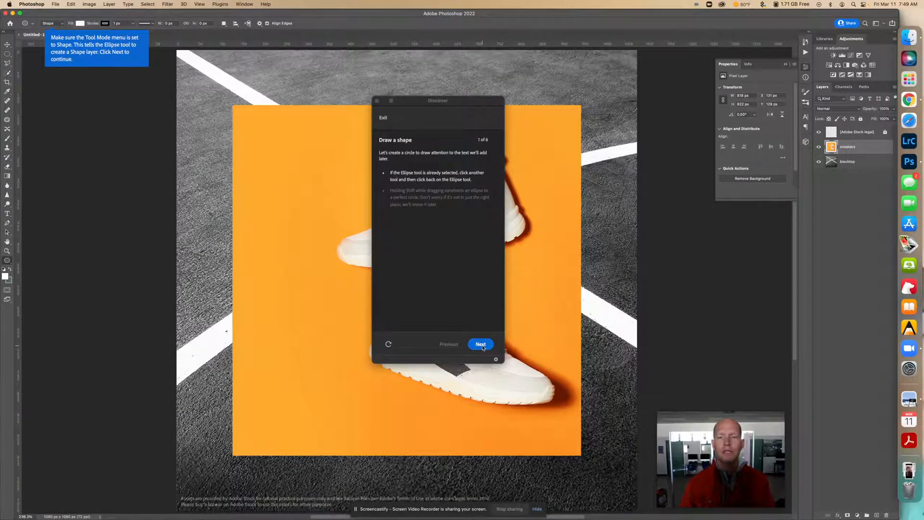
left_click(480, 344)
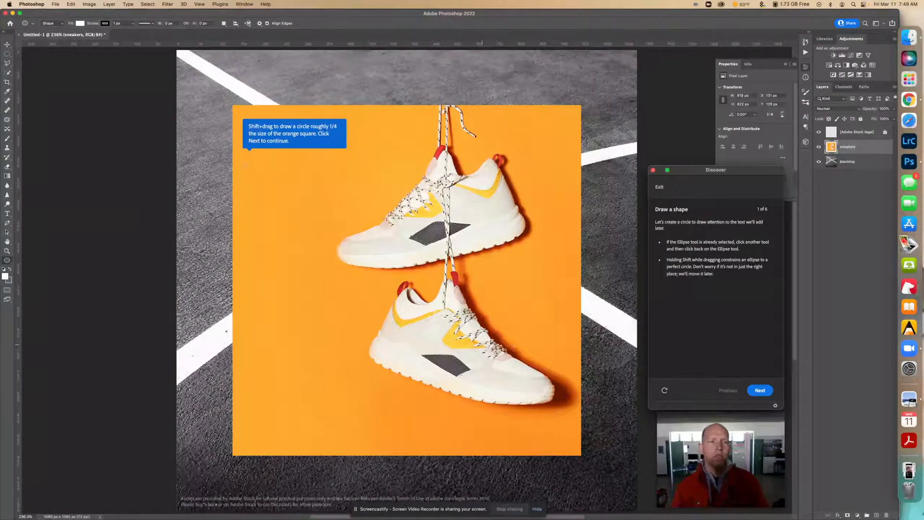
- Draw a white Ellipse 1 circle in the square's upper left and advance the tutorial
left_click_drag(247, 159, 285, 215)
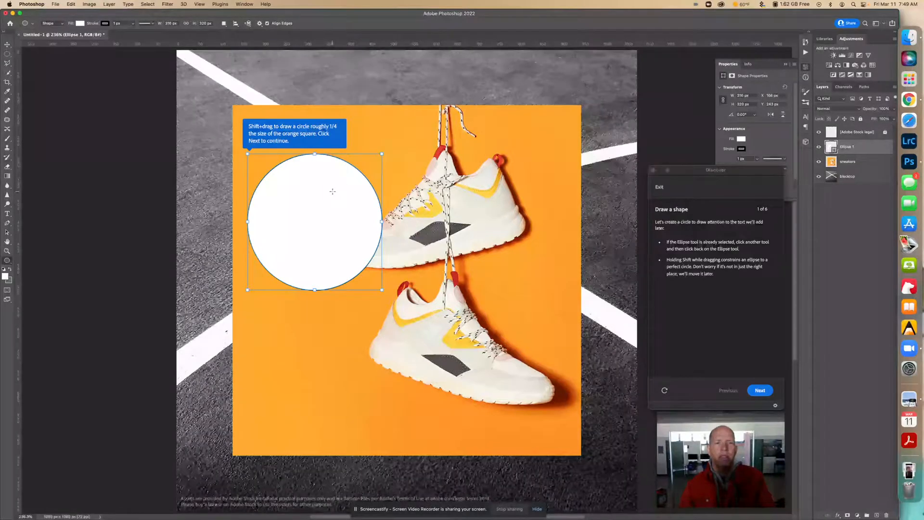
left_click(760, 391)
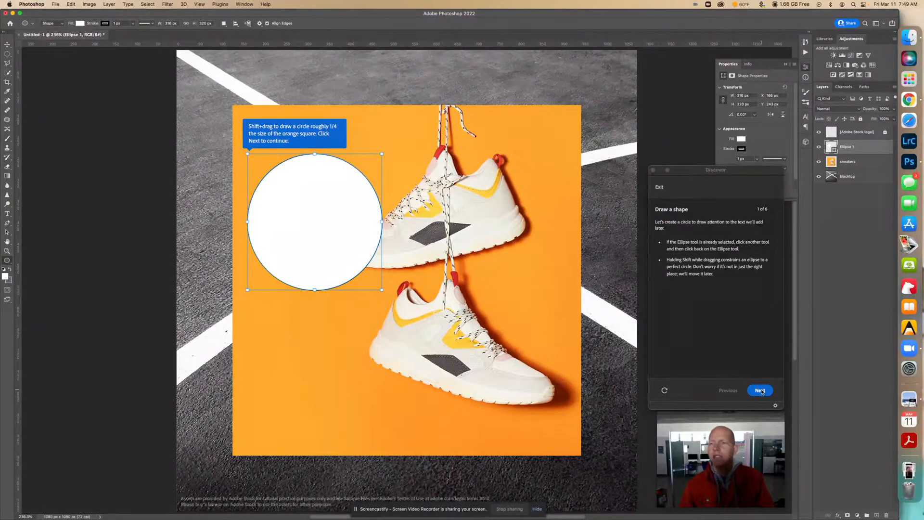
left_click(759, 390)
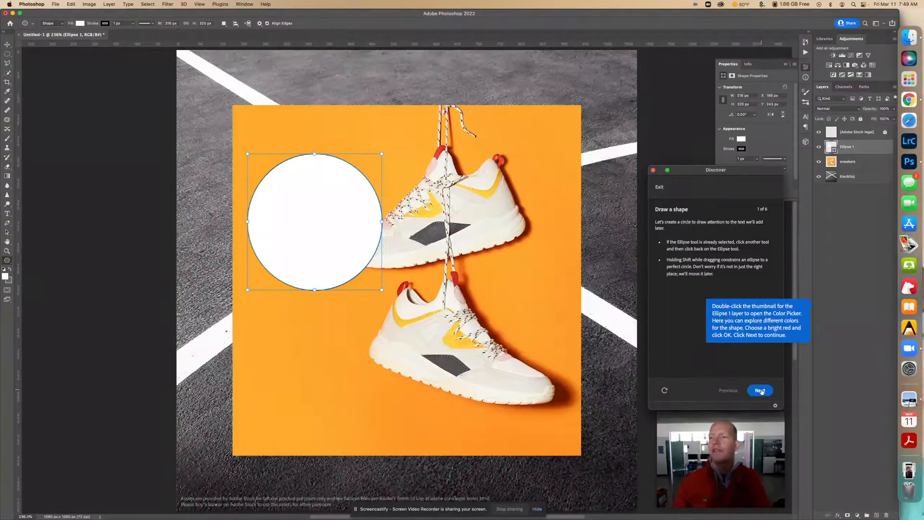
mouse_move(756, 346)
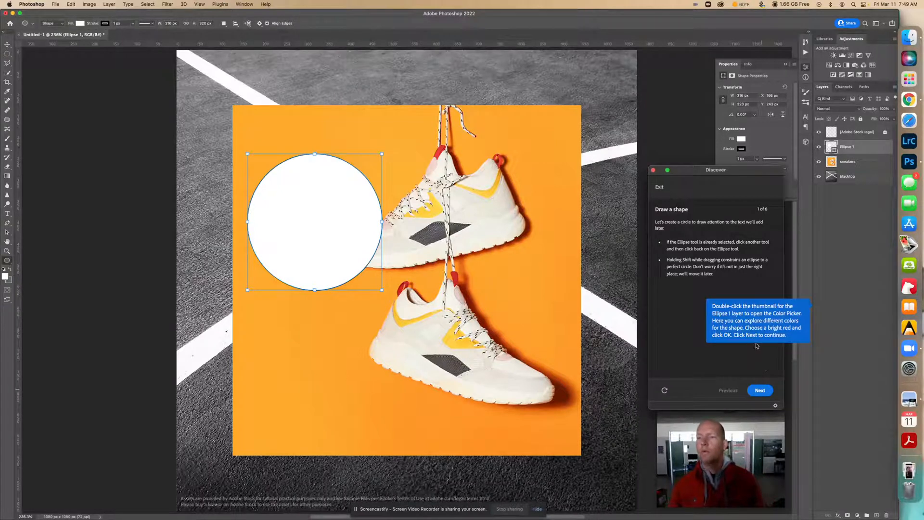
mouse_move(825, 379)
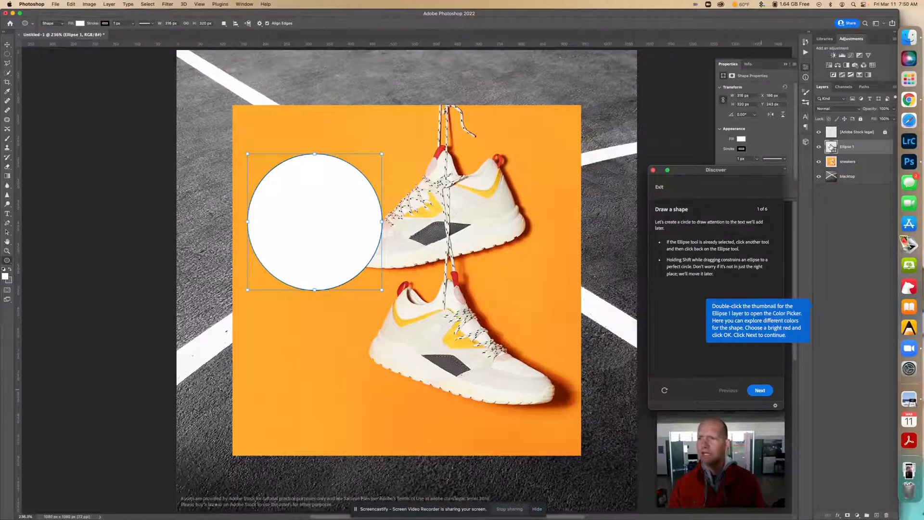
- Change the Ellipse 1 fill to pure bright red in the Color Picker
double_click(830, 146)
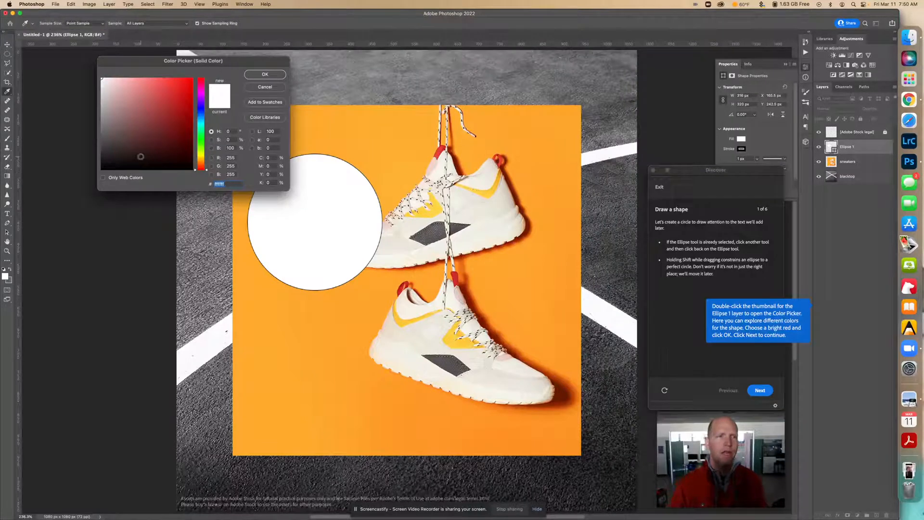
left_click(152, 88)
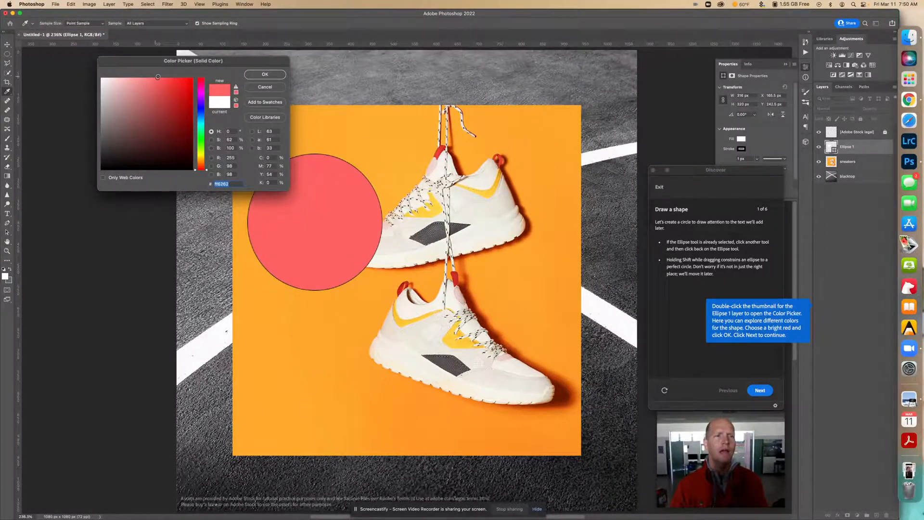
left_click(172, 77)
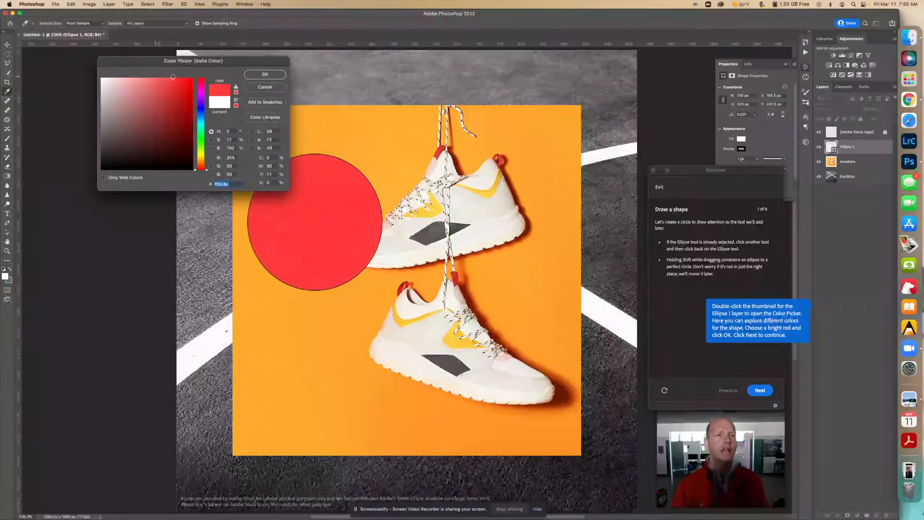
left_click(200, 77)
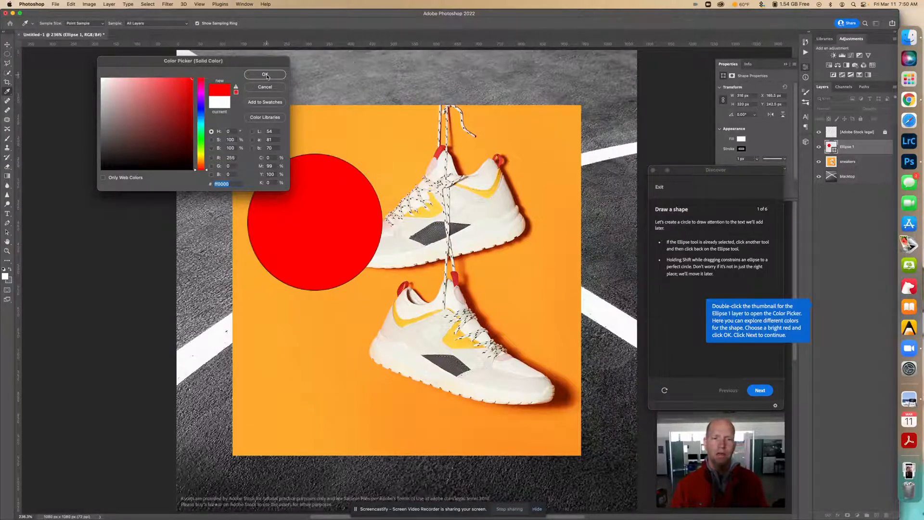
left_click(264, 74)
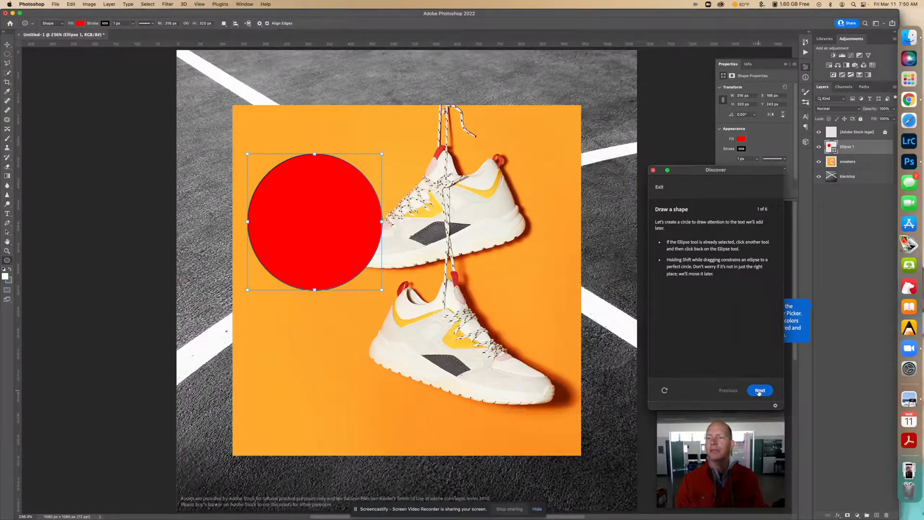
- Choose the horizontal Type tool at 72 pt and continue to the Create text step
left_click(760, 390)
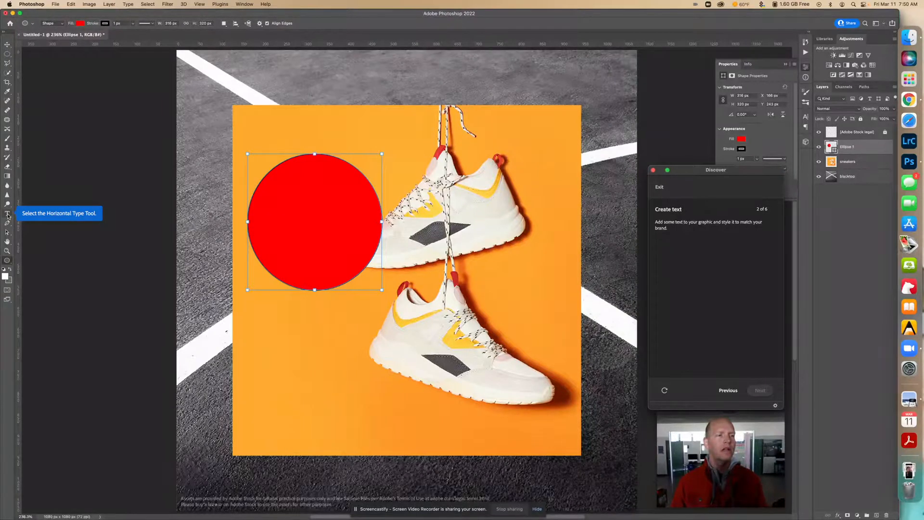
left_click(7, 213)
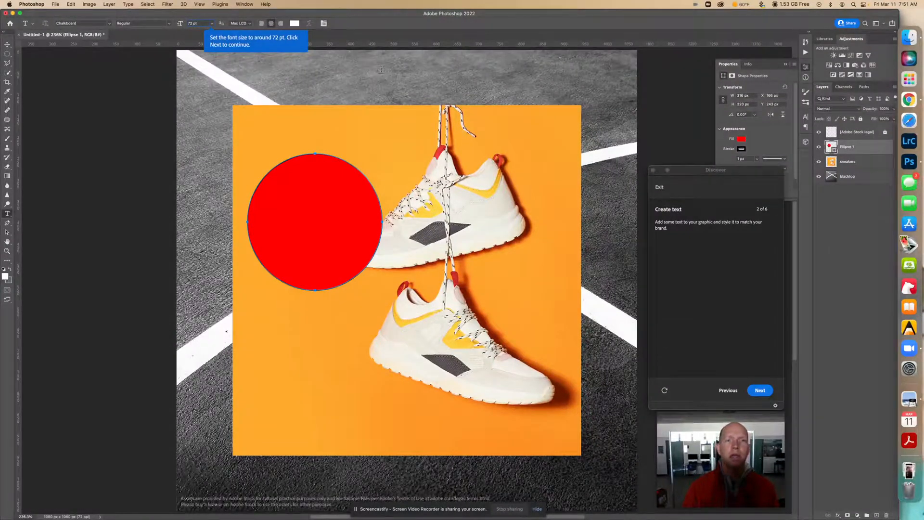
left_click(759, 390)
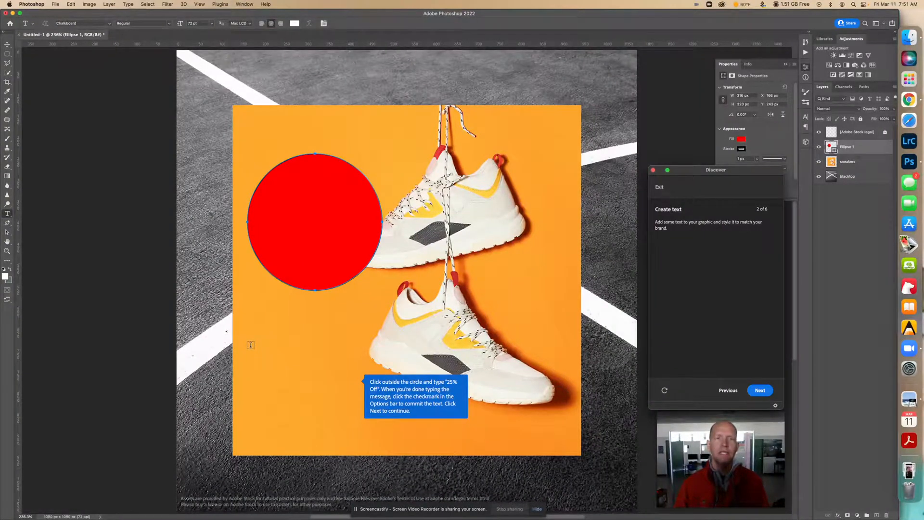
- Type and commit '25% Off' as a text layer below the red circle
left_click(250, 341)
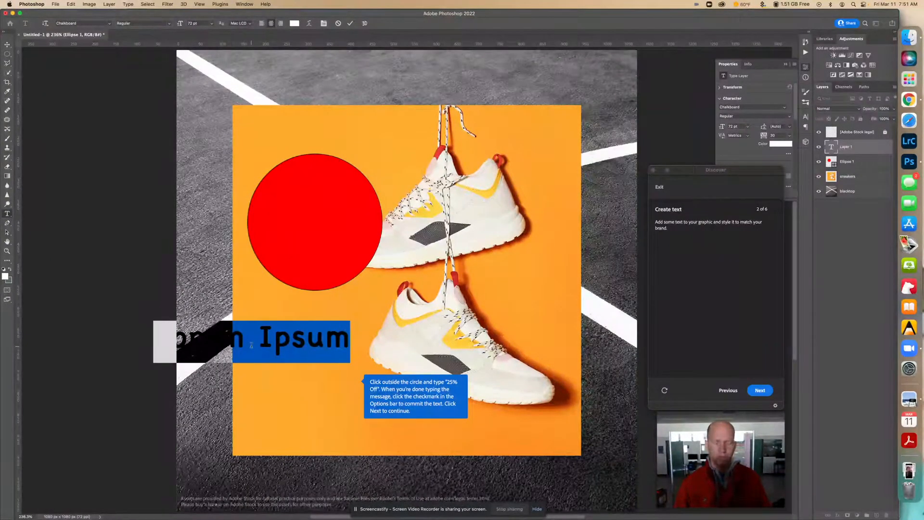
type("25")
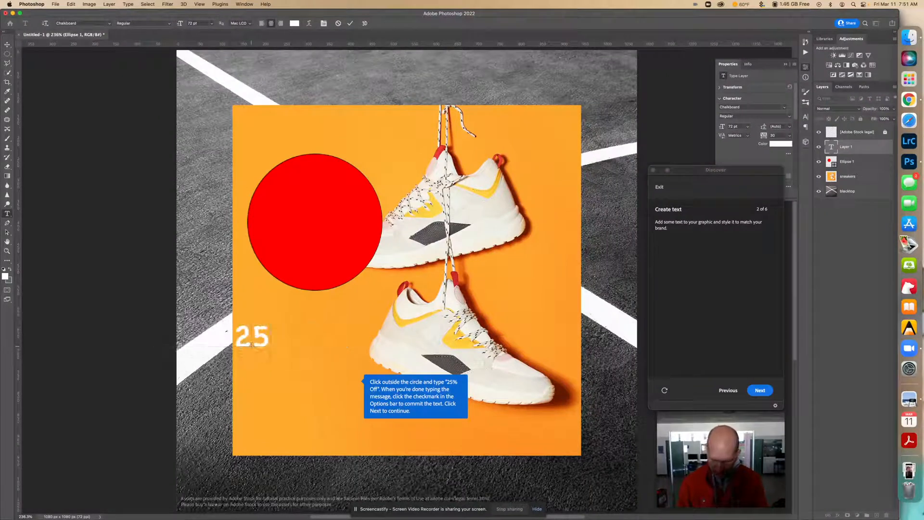
type("% Off")
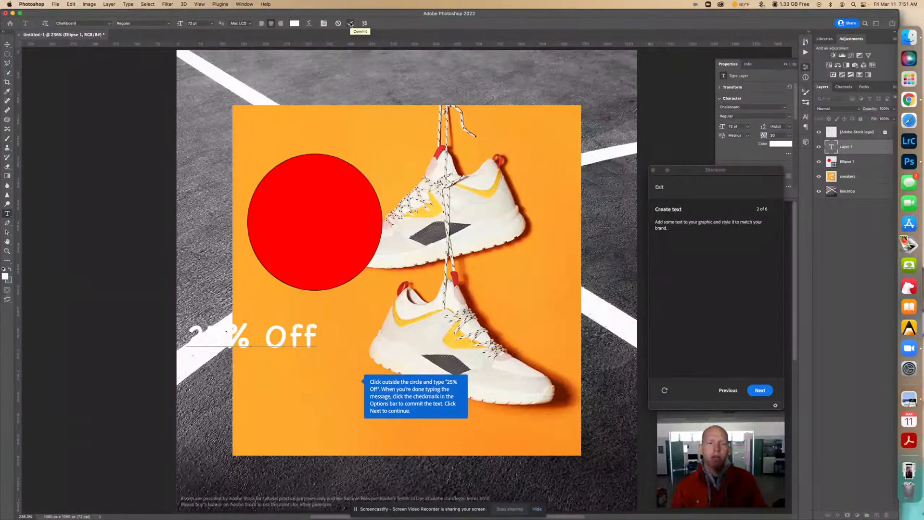
left_click(350, 23)
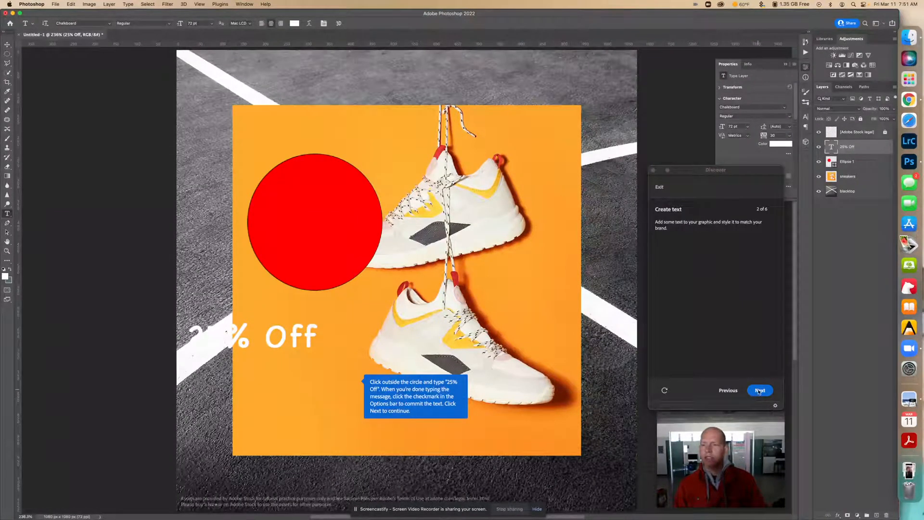
- Reduce the '25% Off' font size, set tracking to 0, and make the text white
left_click(759, 390)
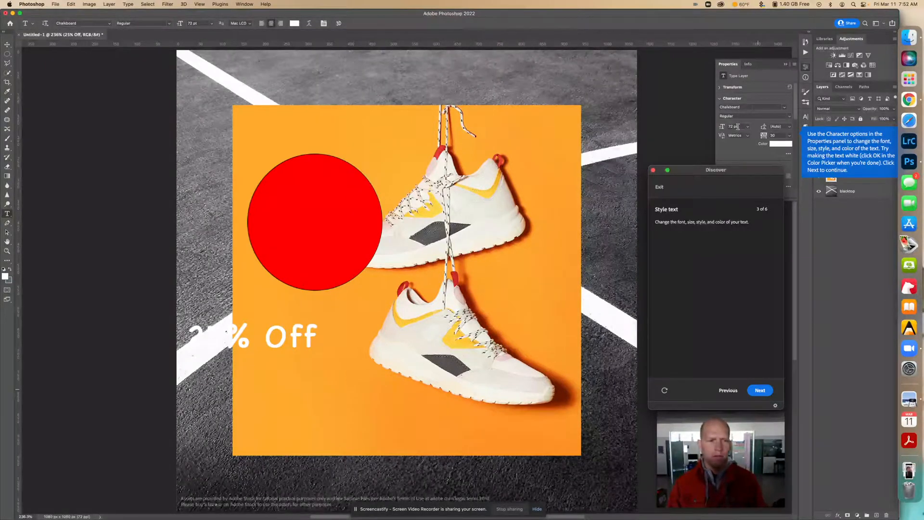
mouse_move(735, 126)
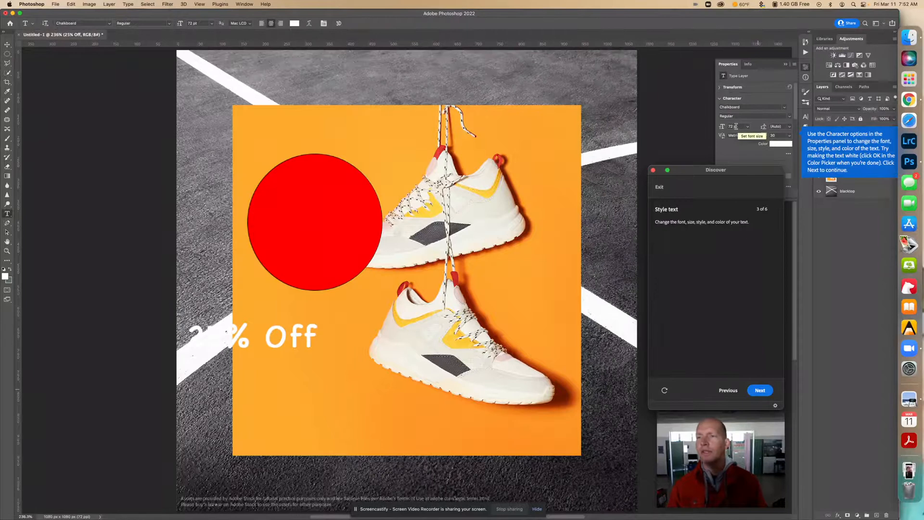
triple_click(735, 126)
type("65")
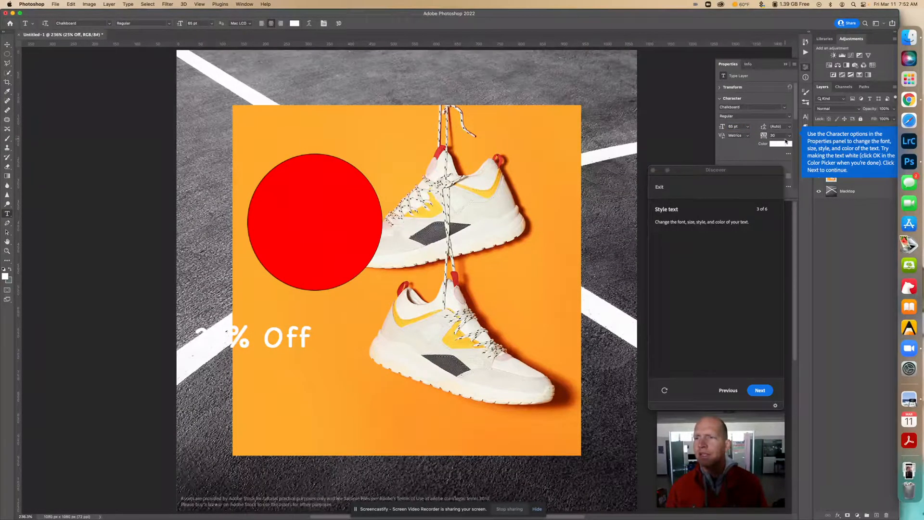
left_click(788, 135)
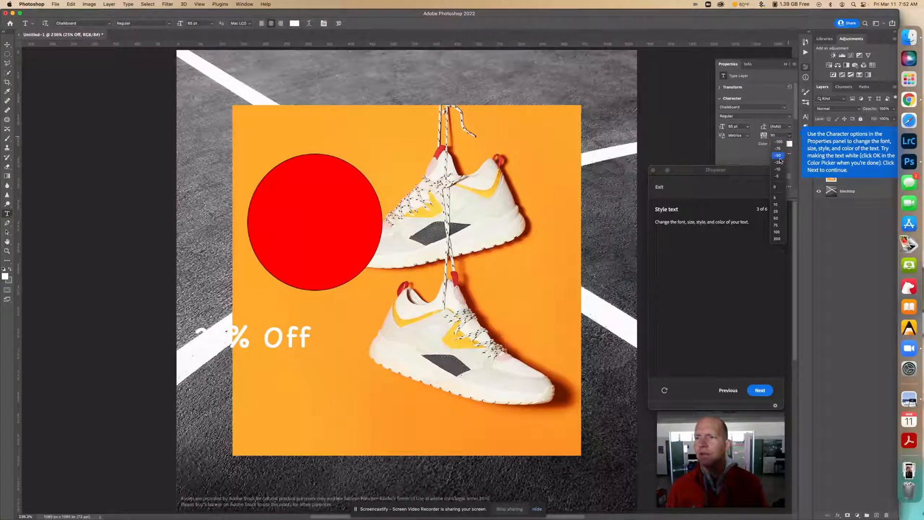
left_click(776, 186)
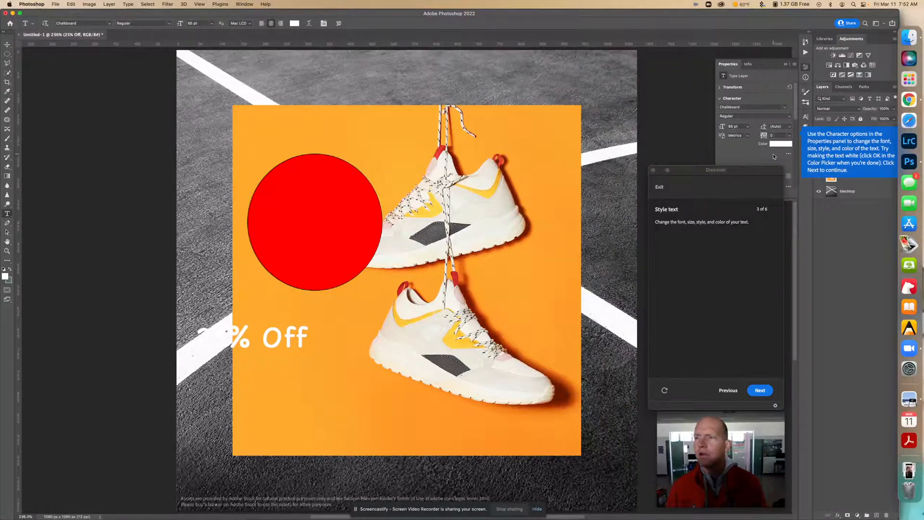
mouse_move(779, 144)
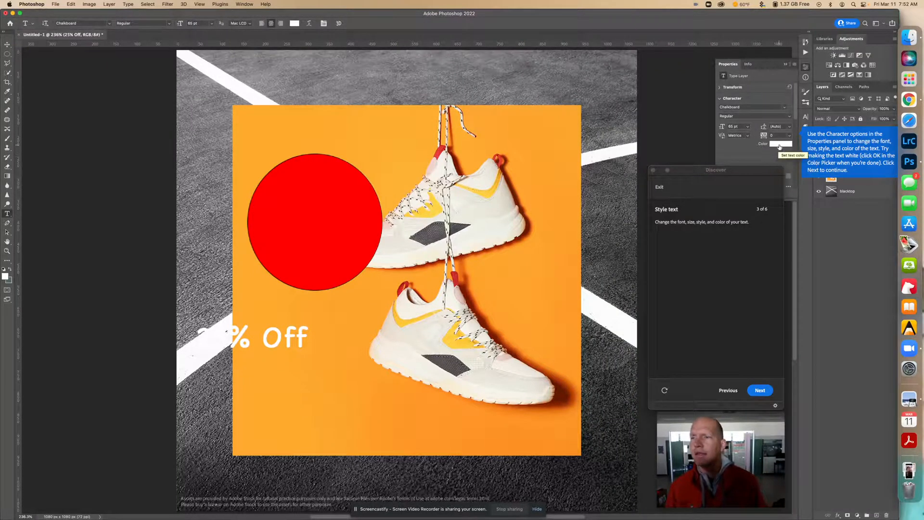
left_click(779, 143)
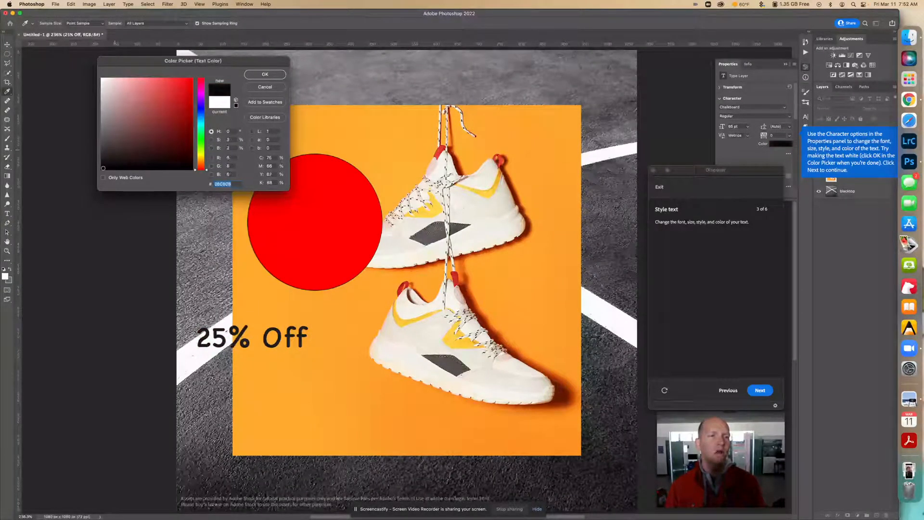
left_click(103, 78)
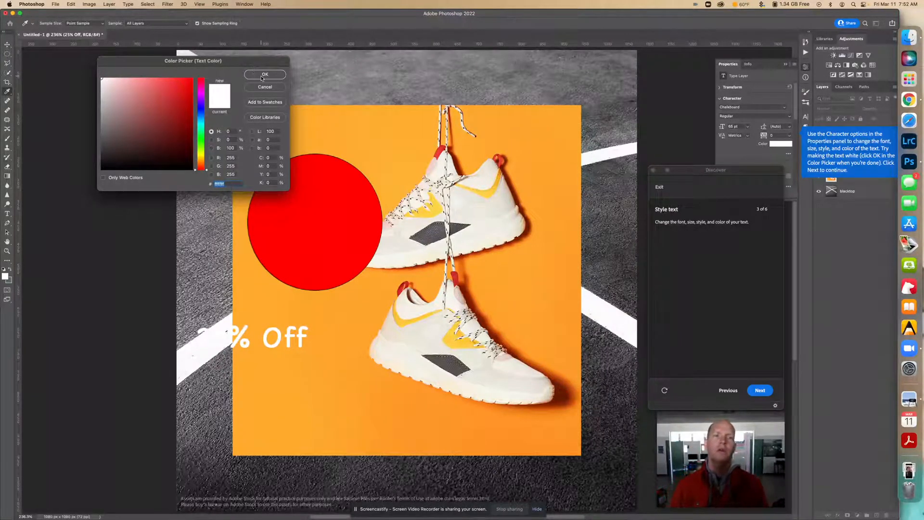
left_click(265, 75)
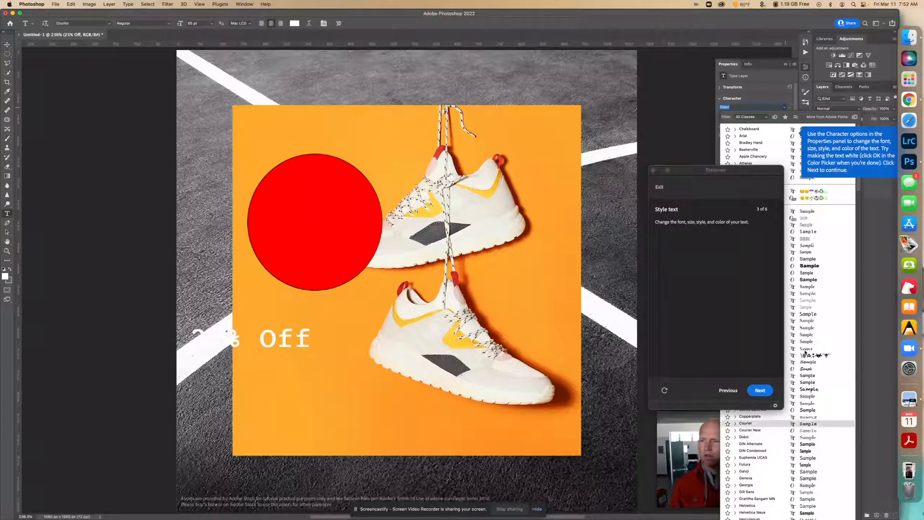
- Try Copperplate and Courier New before settling on the Didot serif font
left_click(749, 416)
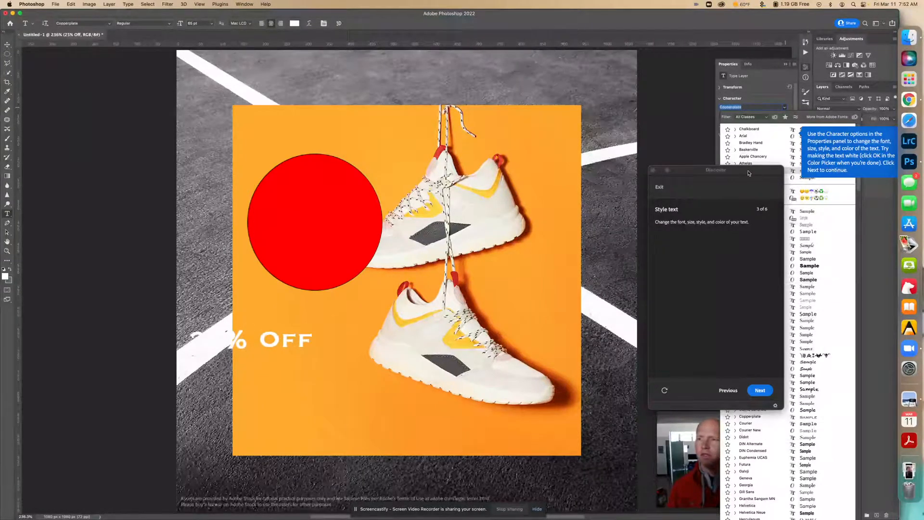
left_click(749, 129)
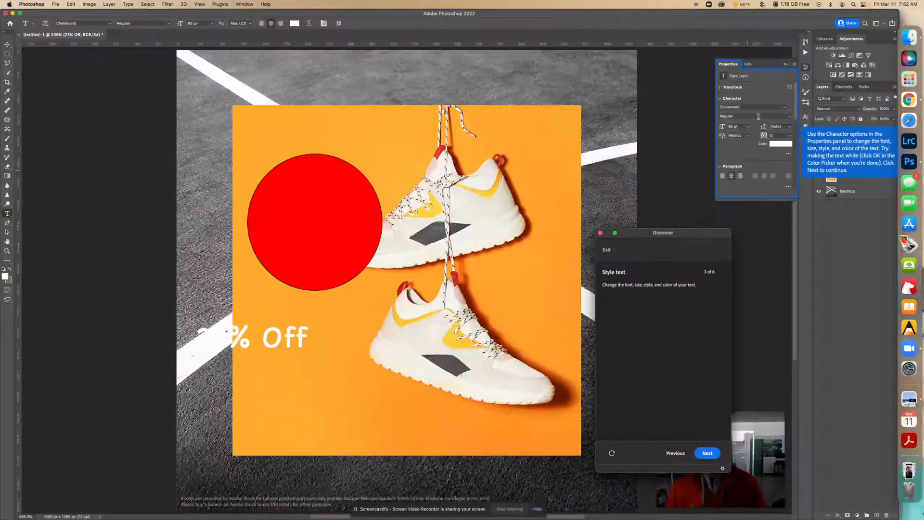
triple_click(751, 107)
type("Brush Script MT")
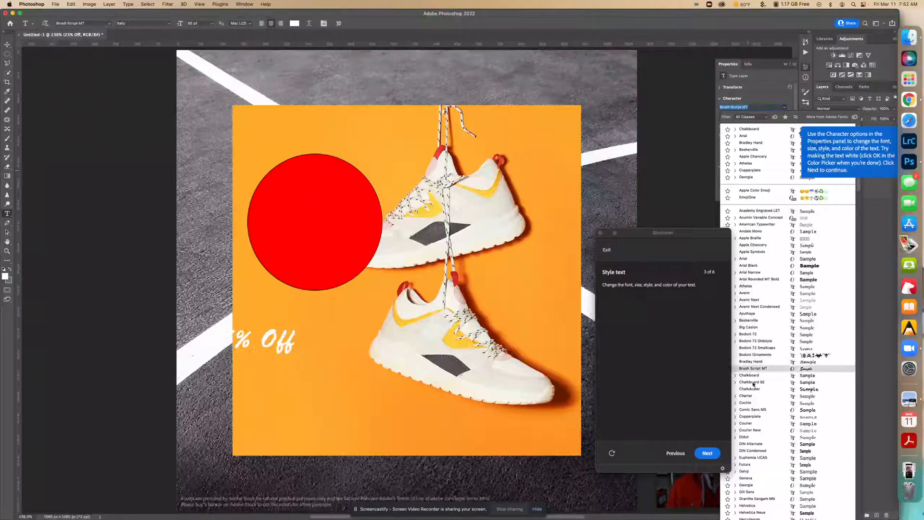
left_click(750, 429)
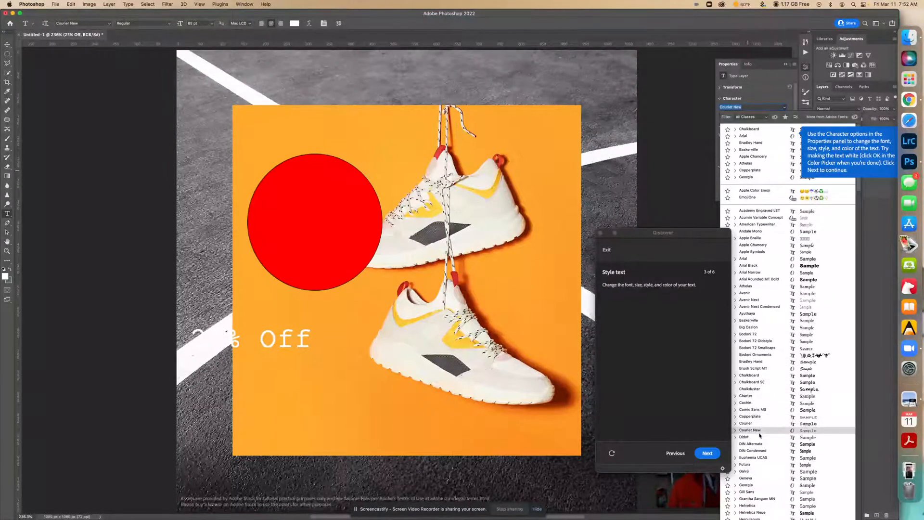
left_click(744, 436)
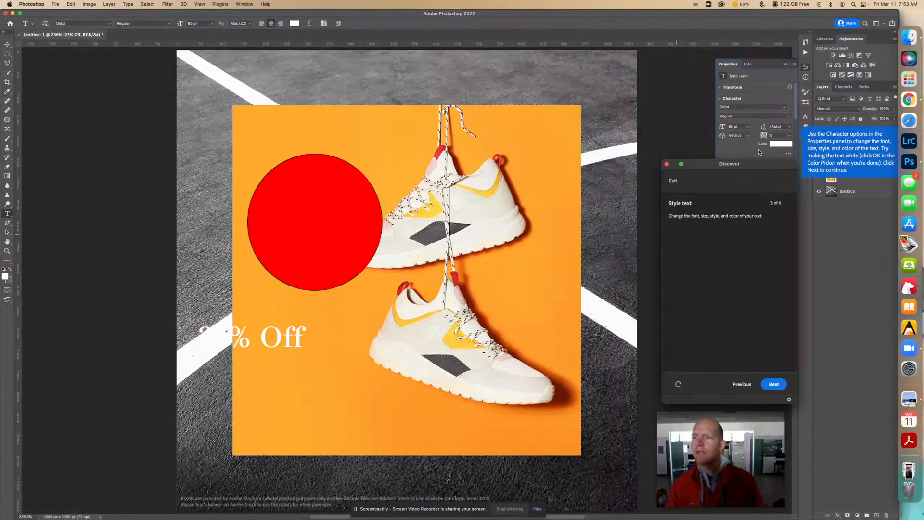
mouse_move(779, 144)
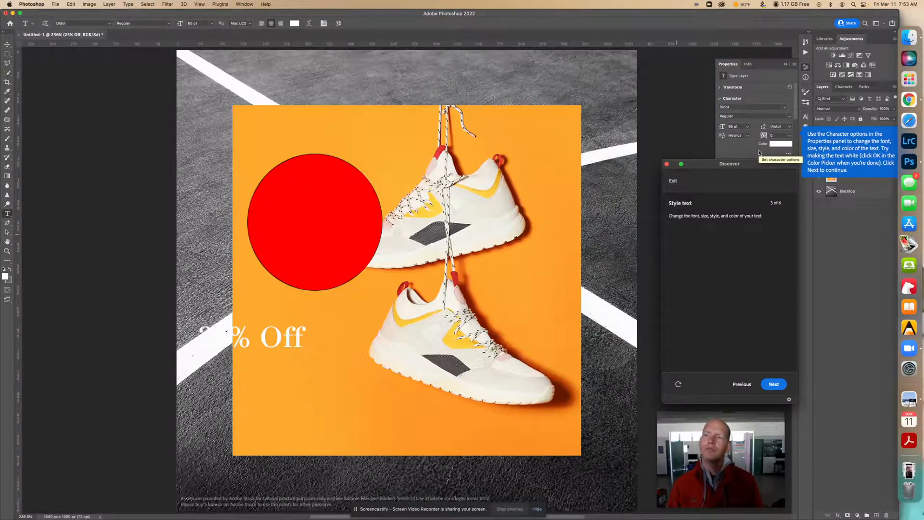
left_click(773, 384)
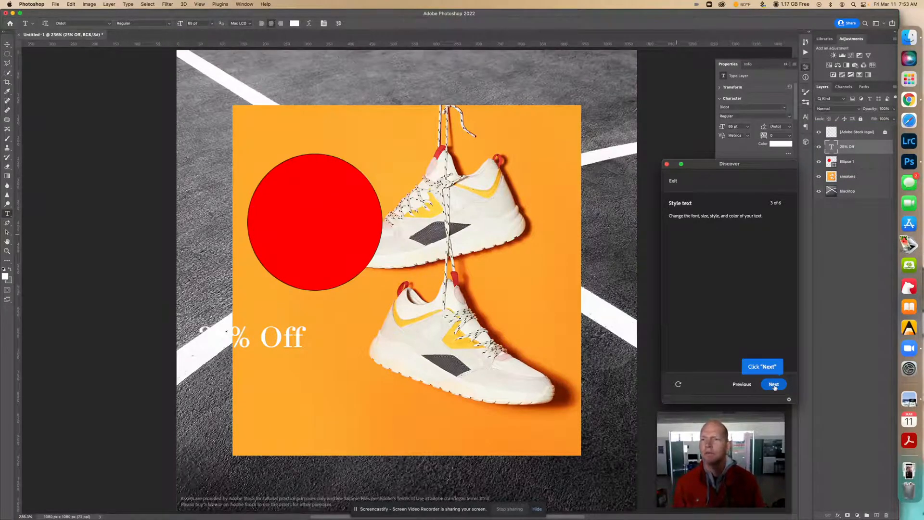
- Move the red circle layer so it overlaps the top sneaker's toe
left_click(774, 384)
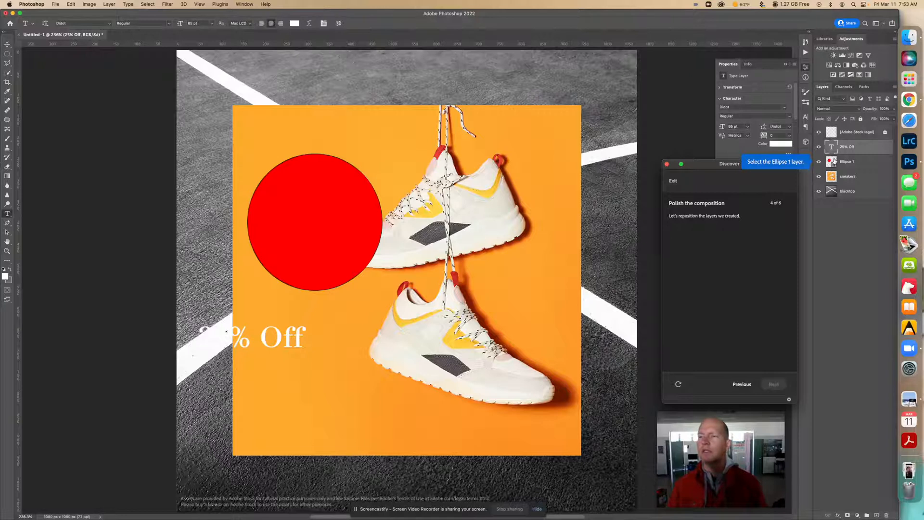
left_click(847, 161)
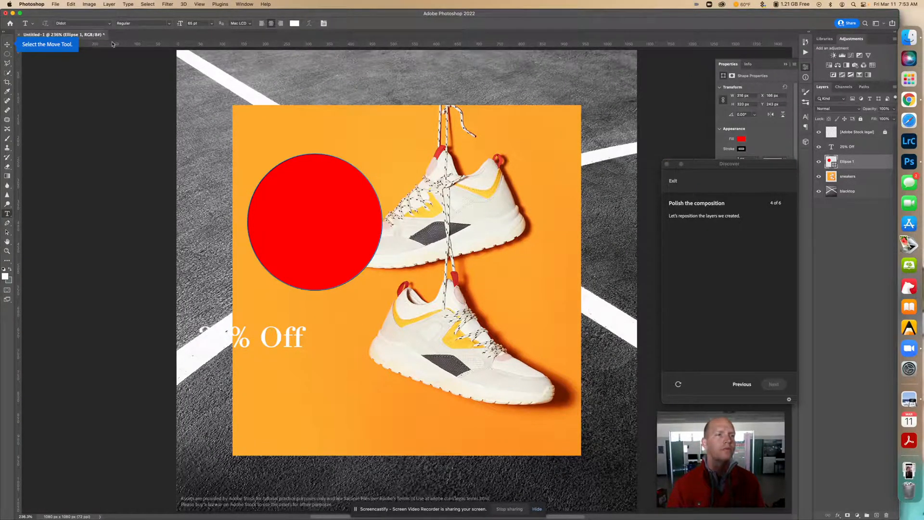
left_click(8, 44)
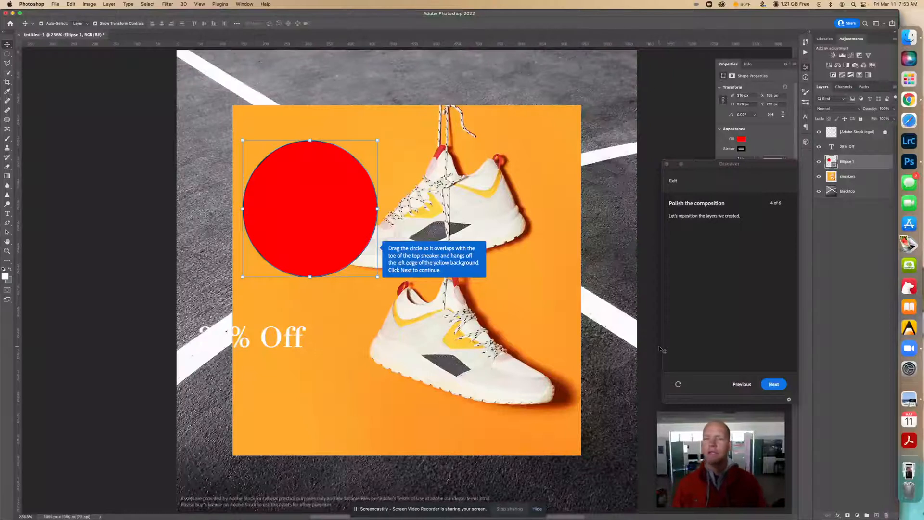
left_click(773, 383)
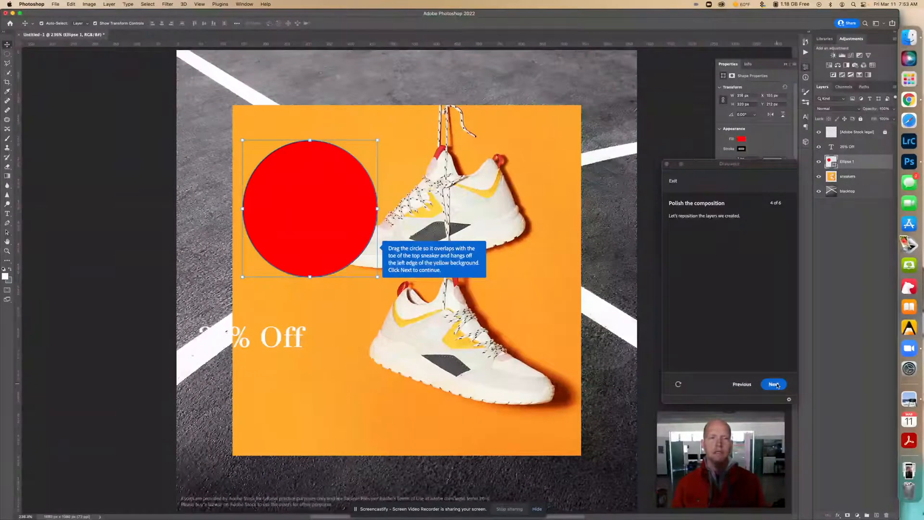
left_click(773, 383)
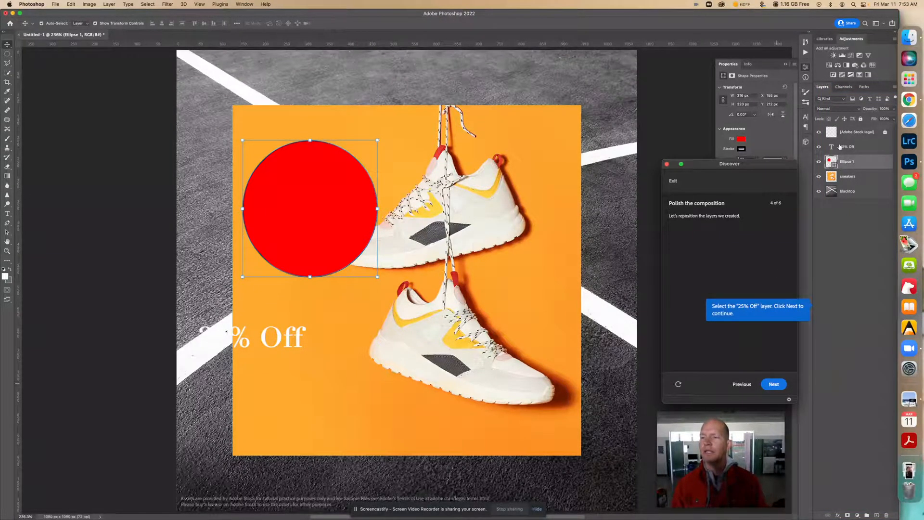
- Centre the '25% Off' text layer inside the red circle and advance the tutorial
left_click(847, 146)
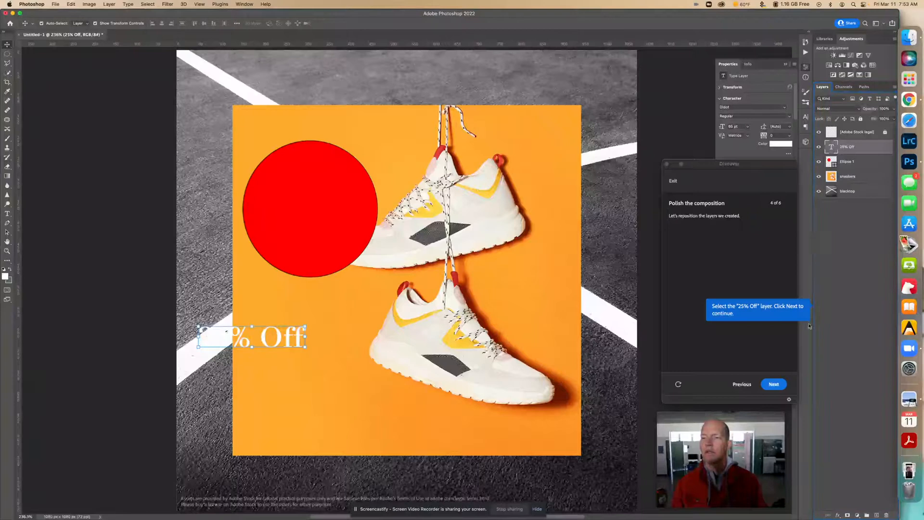
left_click(773, 384)
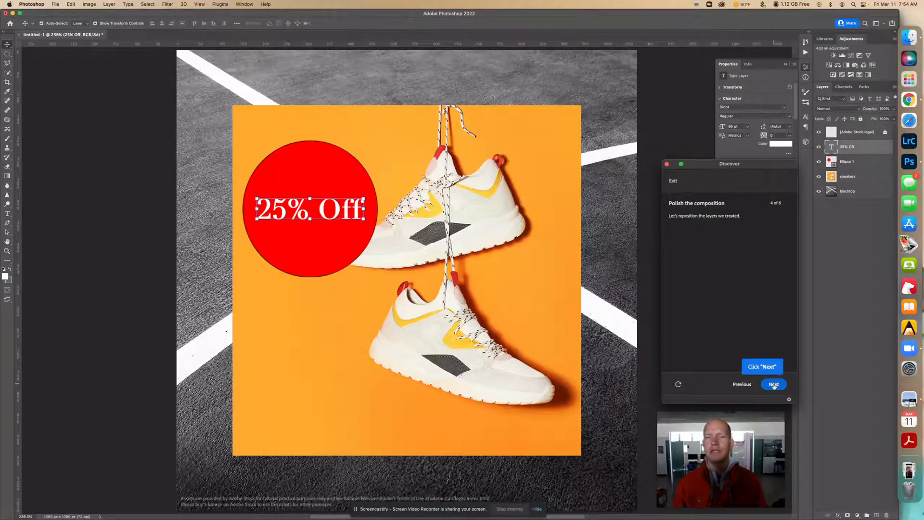
left_click(773, 384)
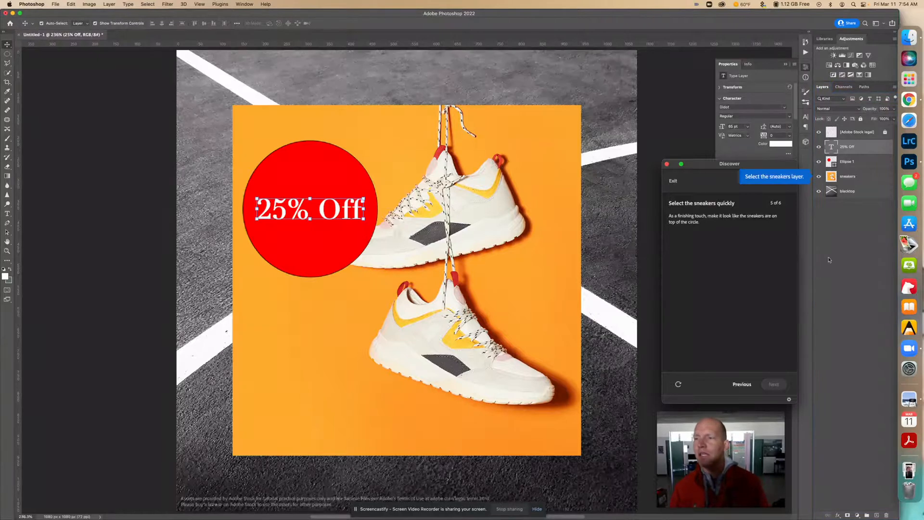
- Select both sneakers on their layer using Select > Subject
left_click(847, 176)
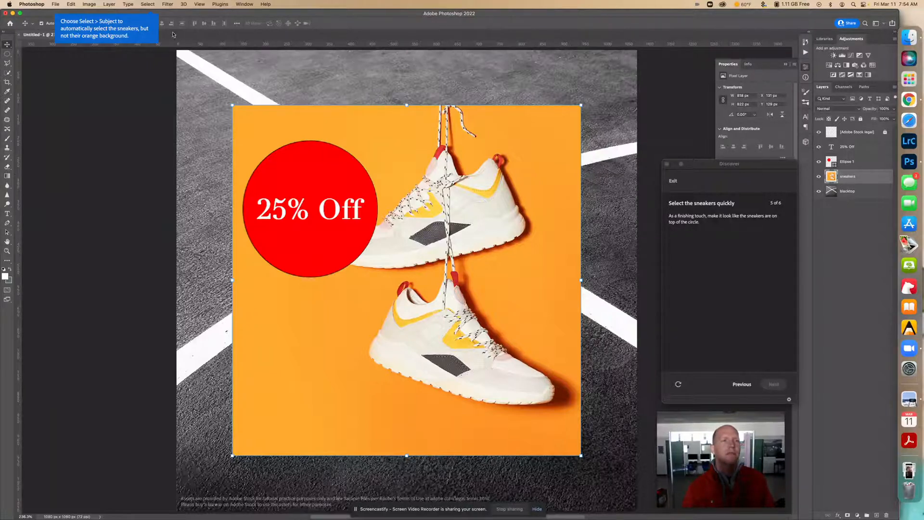
left_click(148, 5)
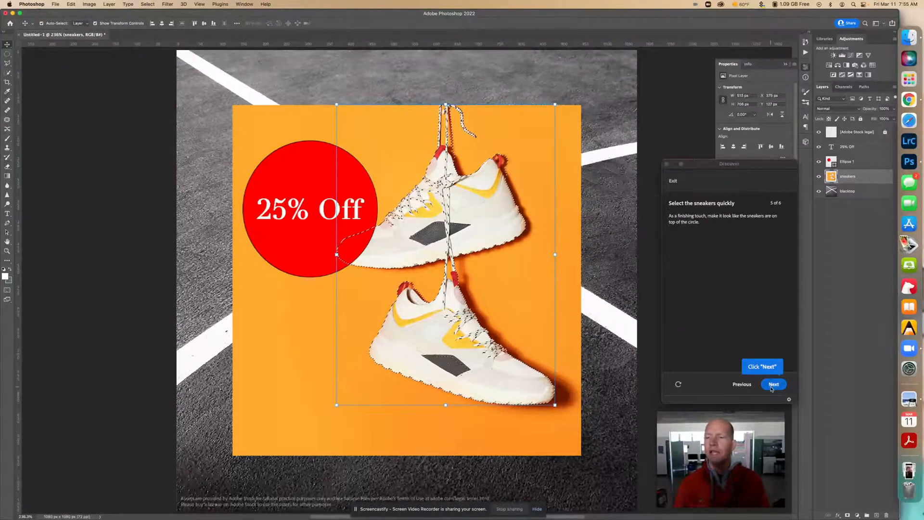
left_click(773, 384)
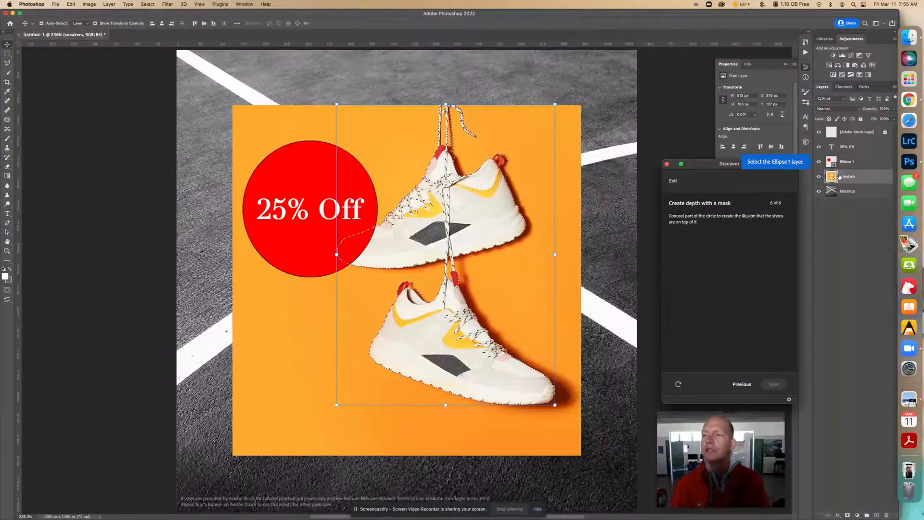
- Mask the Ellipse 1 layer so the top sneaker shows in front of the circle, then finish the tutorial
left_click(848, 175)
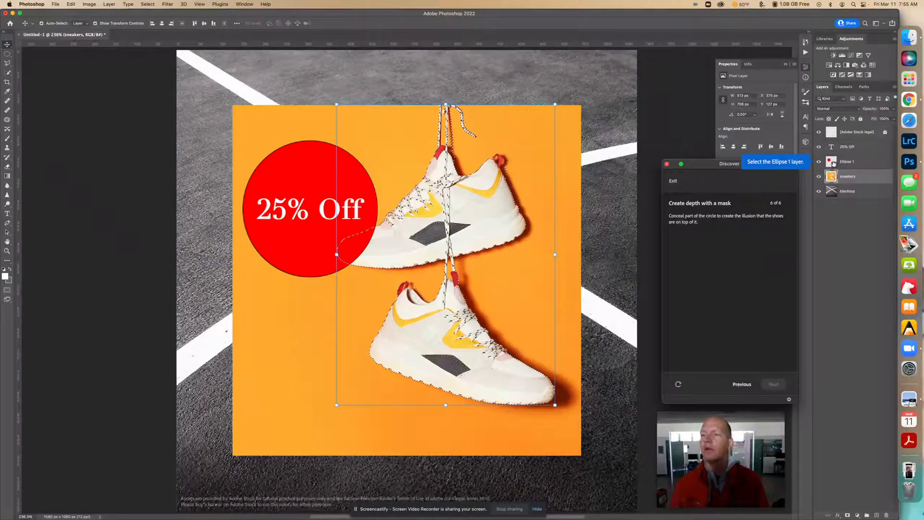
left_click(847, 160)
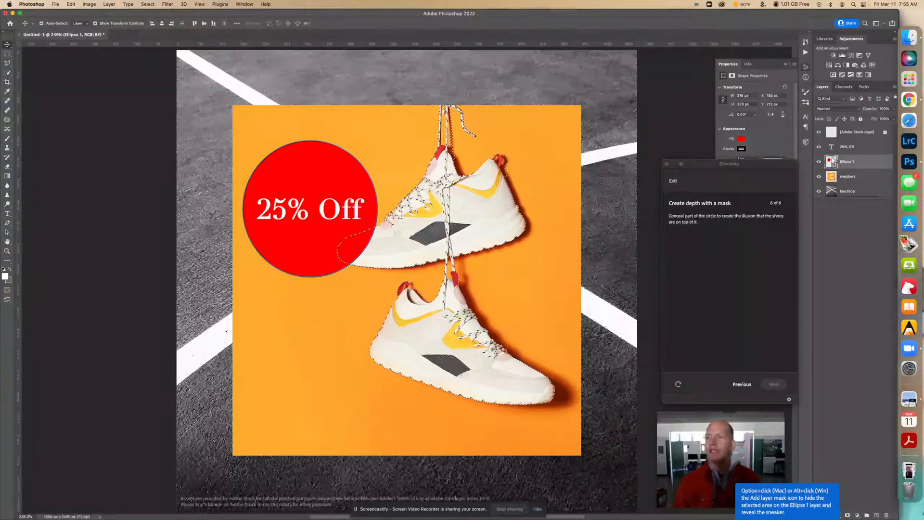
mouse_move(832, 160)
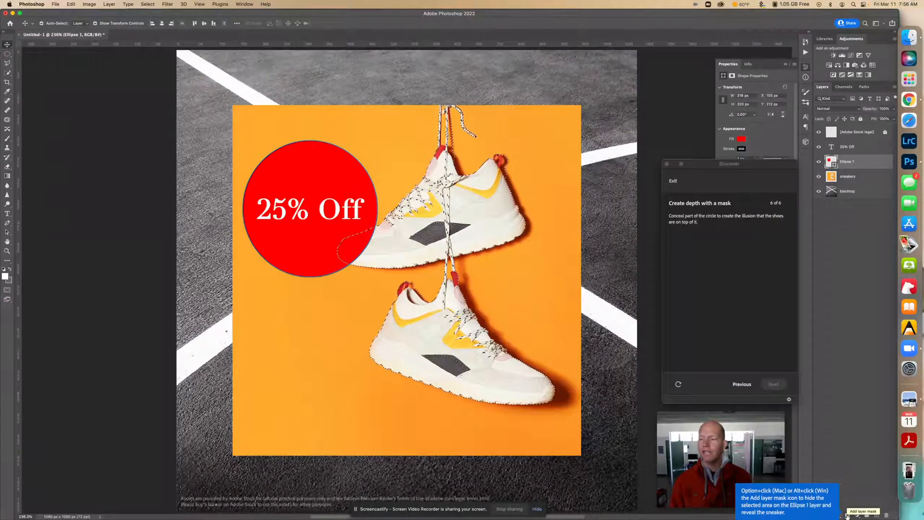
left_click(860, 511)
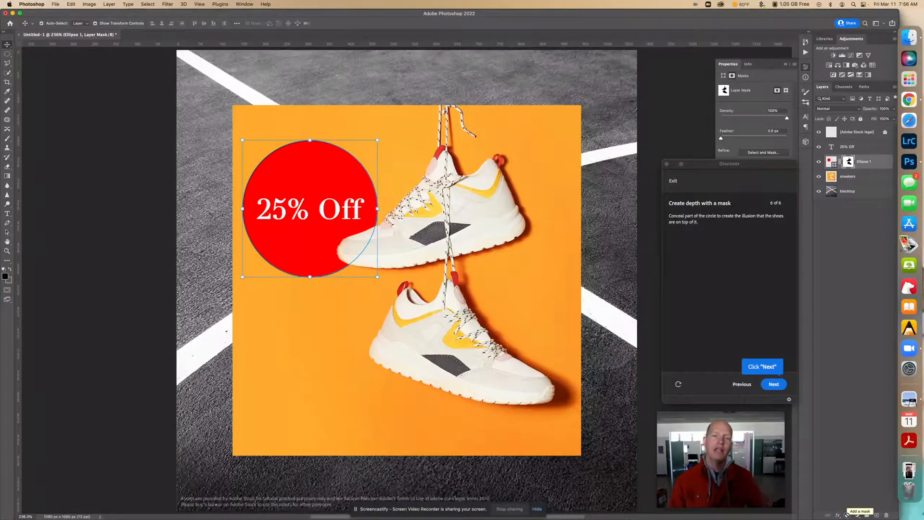
mouse_move(713, 300)
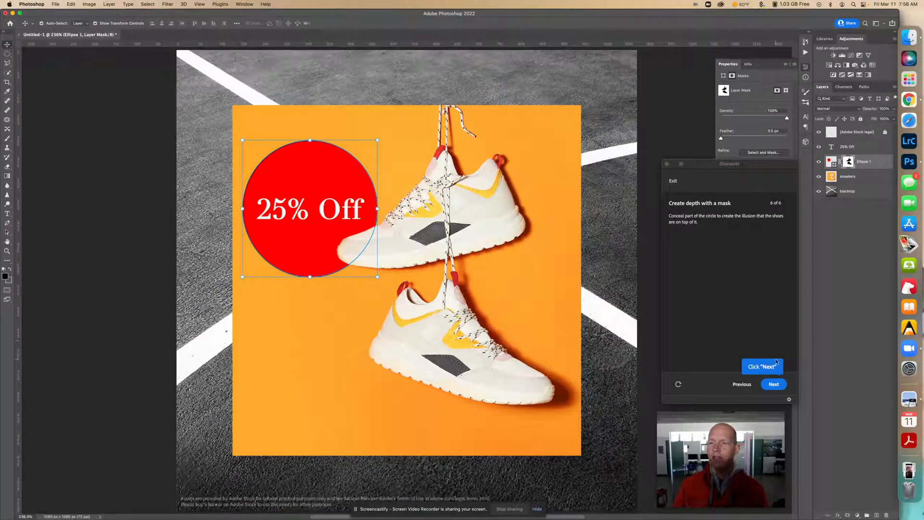
left_click(773, 384)
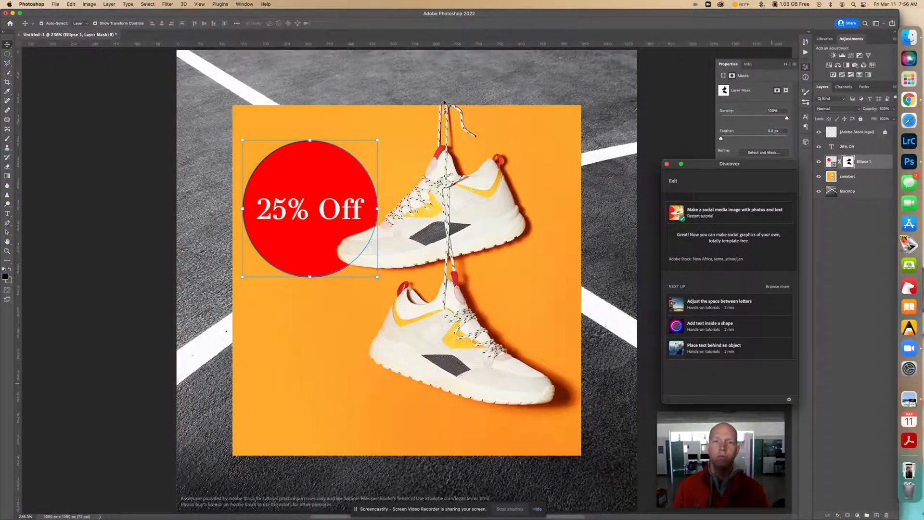
- Select the blacktop layer and choose File > Save a Copy
left_click(847, 191)
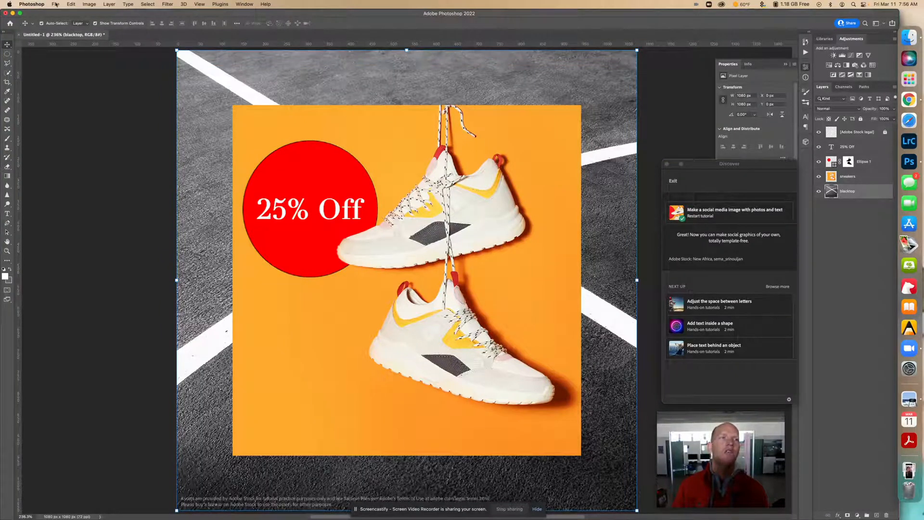
left_click(55, 5)
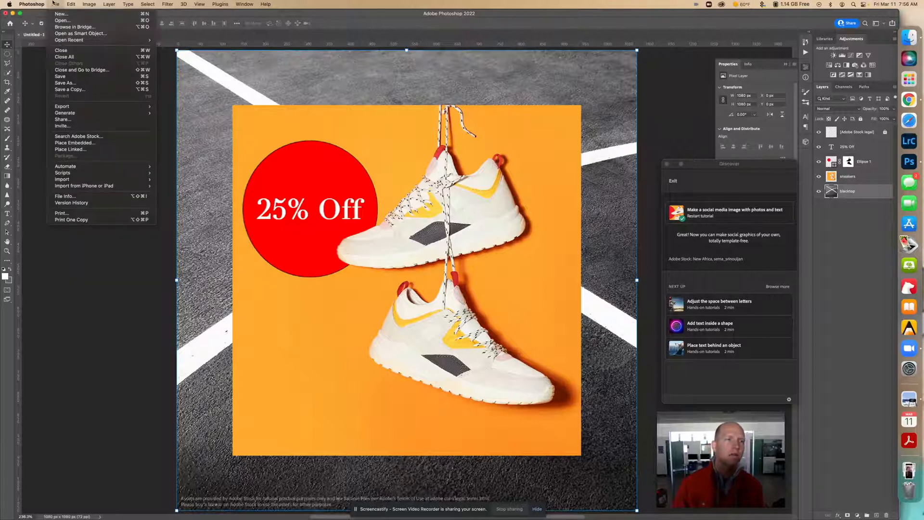
mouse_move(59, 76)
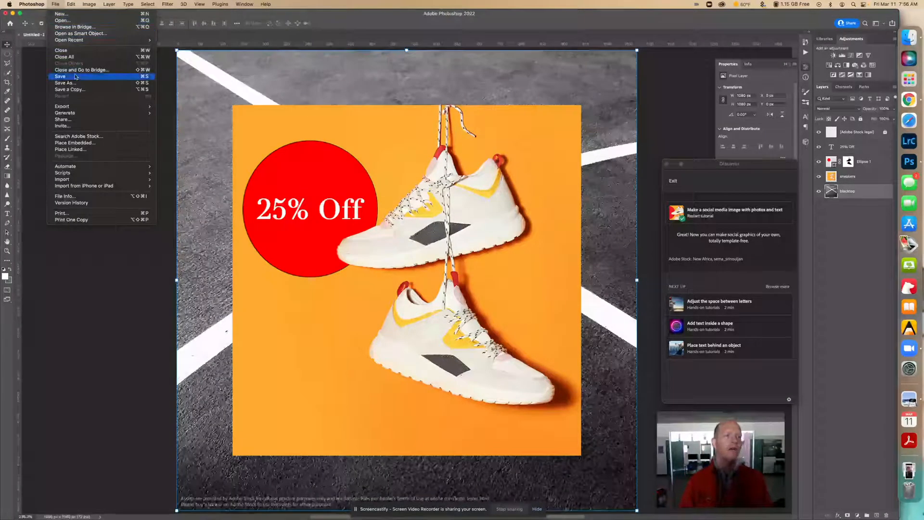
mouse_move(70, 82)
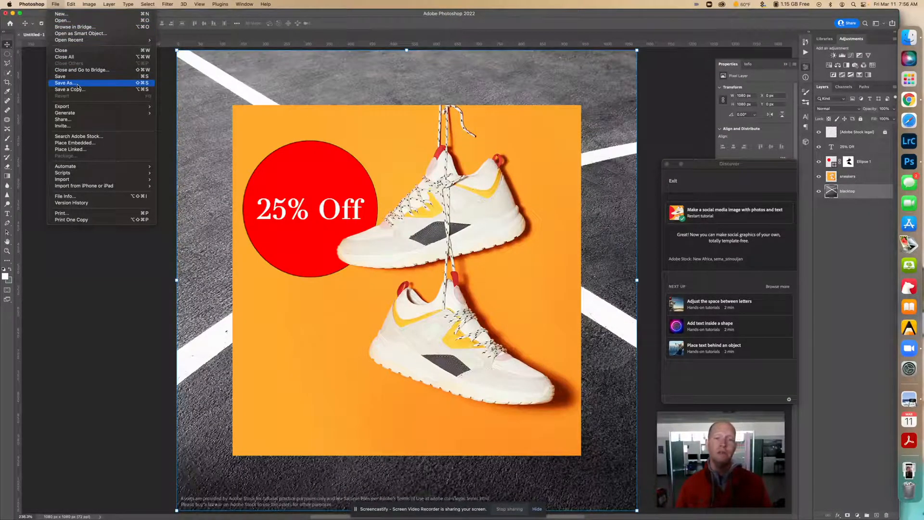
left_click(84, 90)
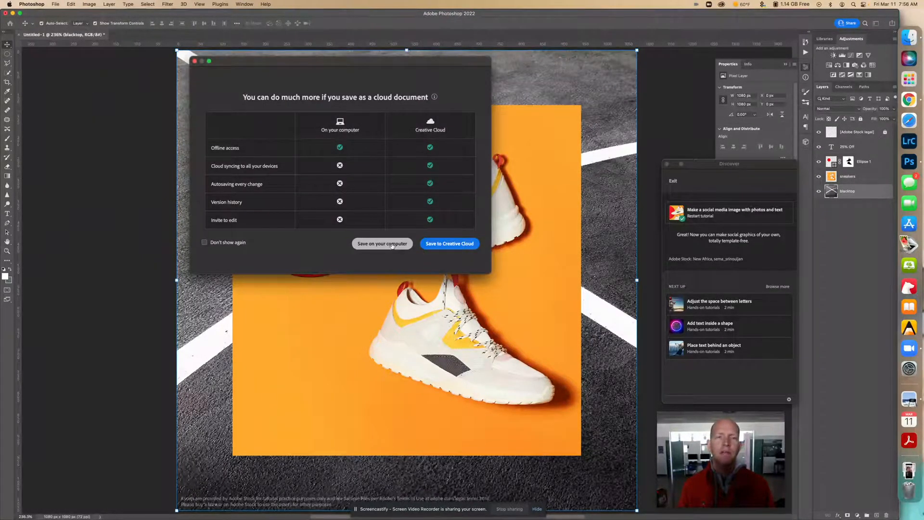
- Save the copy to Downloads as a JPEG with '-media-image' added to its name, keeping the default quality
left_click(382, 244)
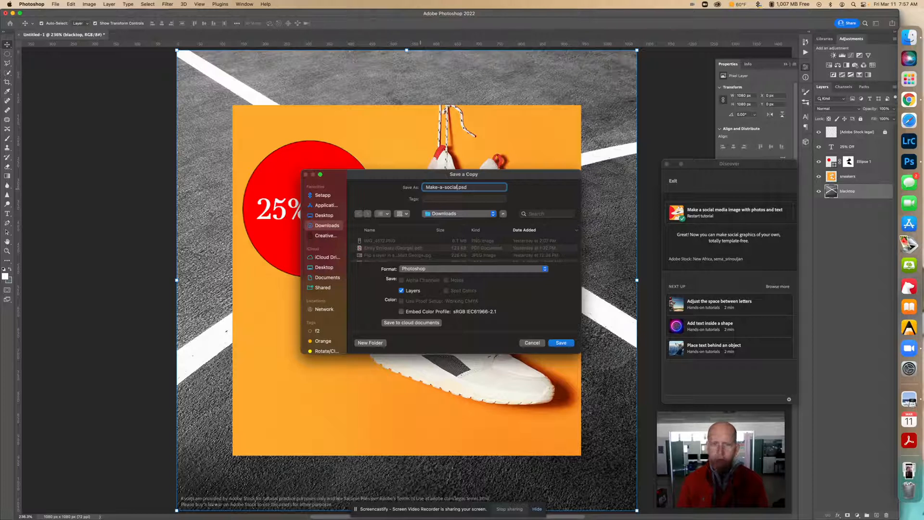
type("-media")
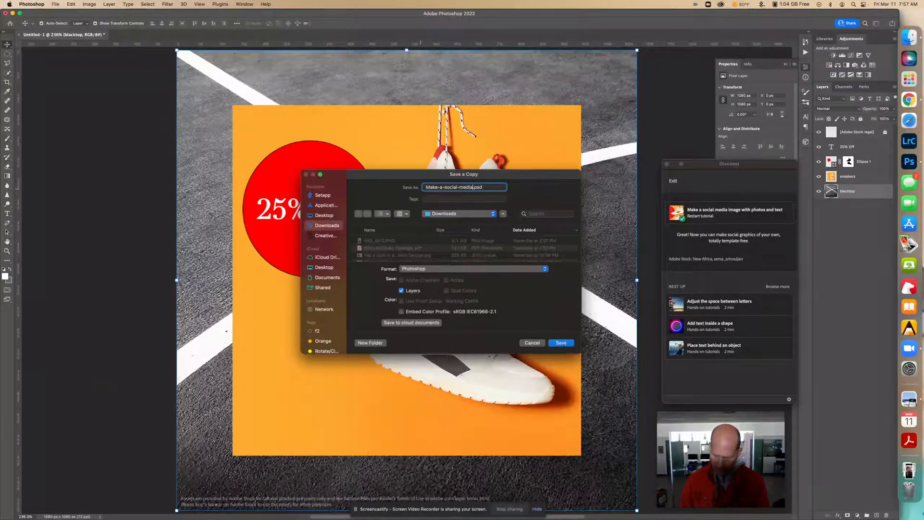
type("-image-Matt-George")
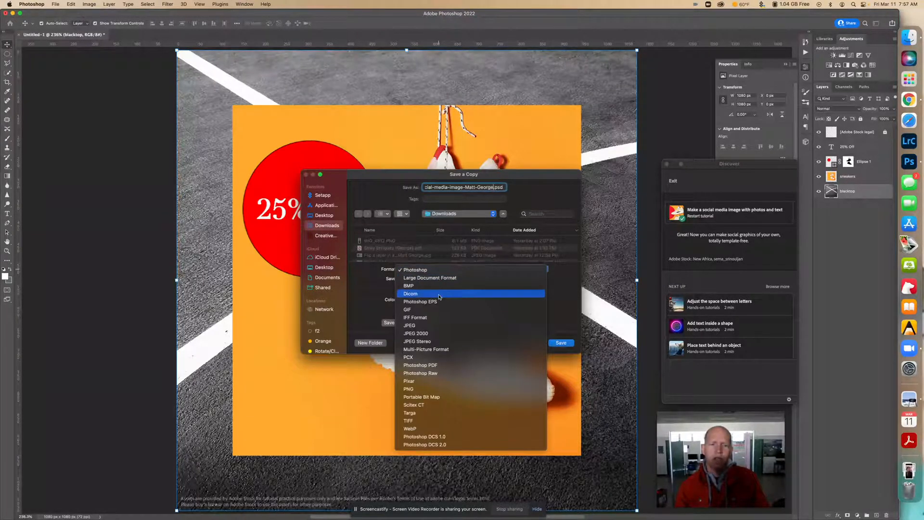
left_click(409, 325)
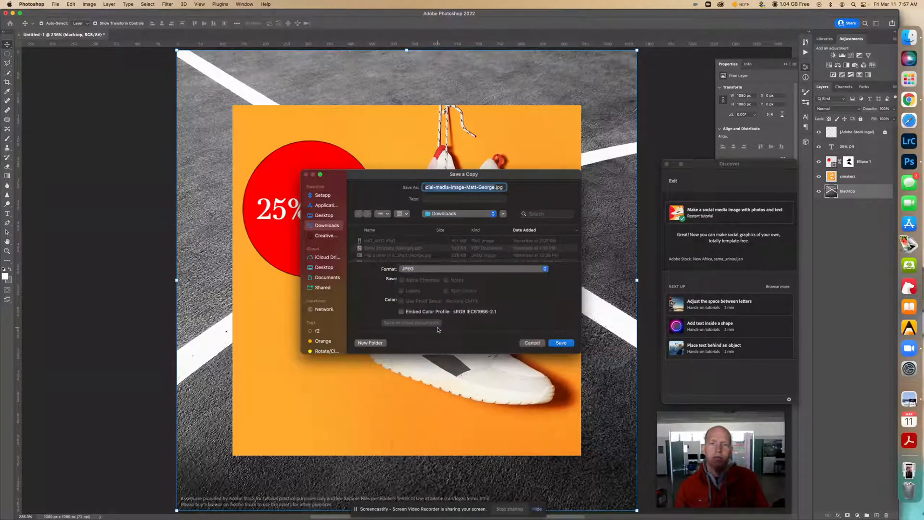
mouse_move(477, 277)
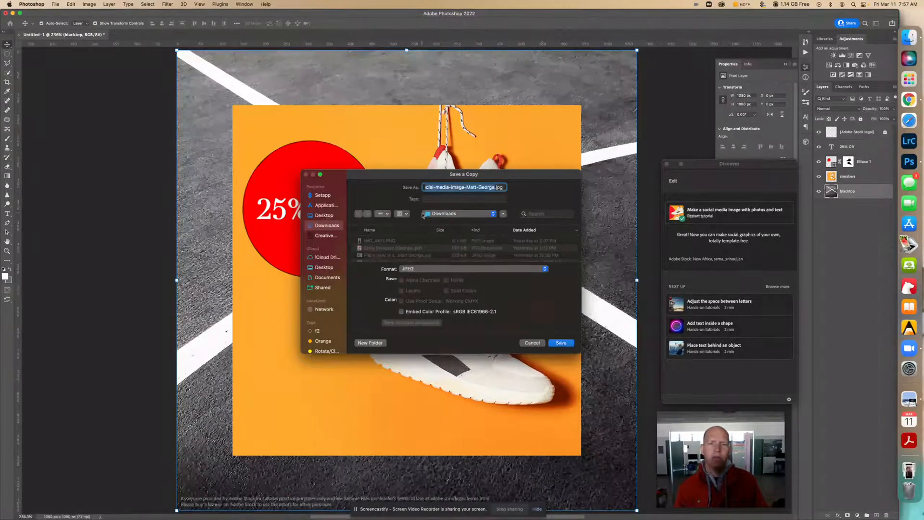
left_click(559, 342)
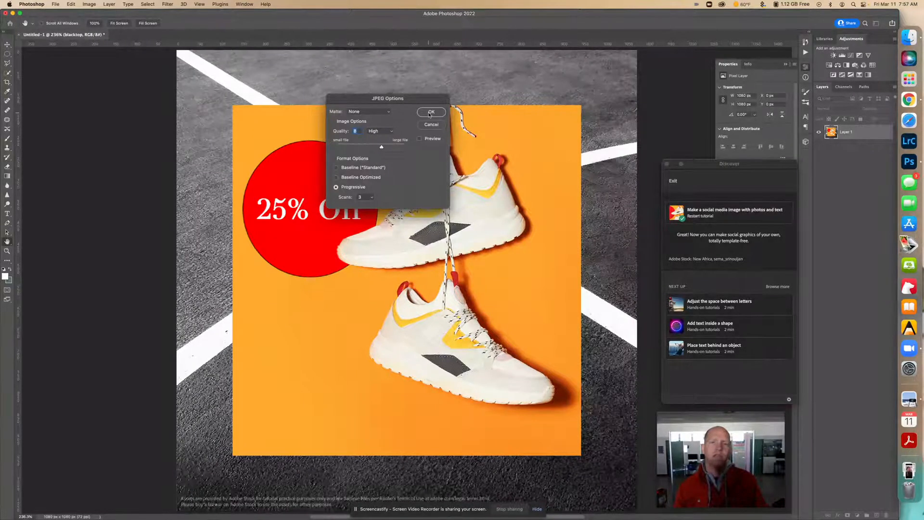
left_click(431, 112)
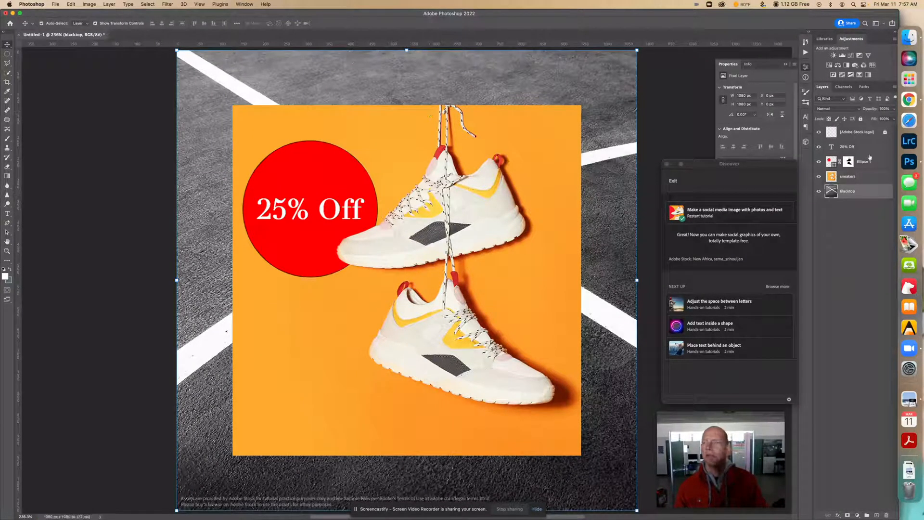
mouse_move(909, 99)
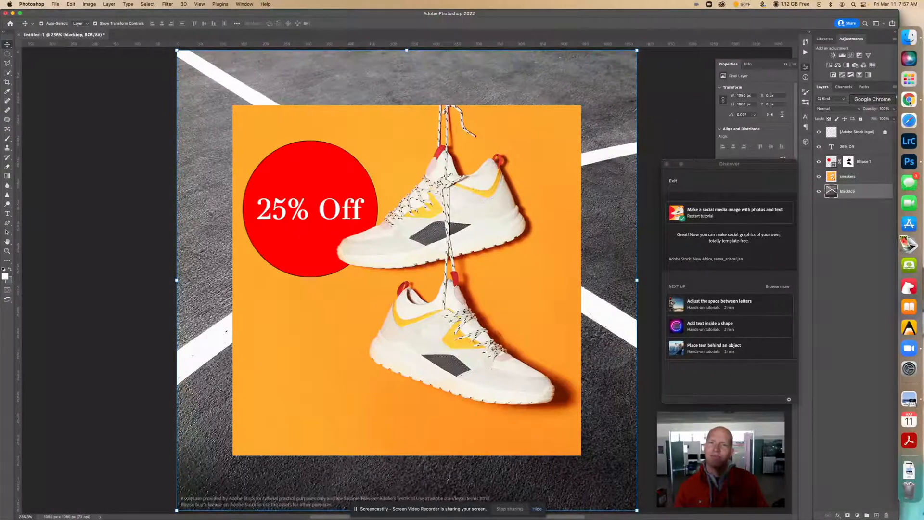